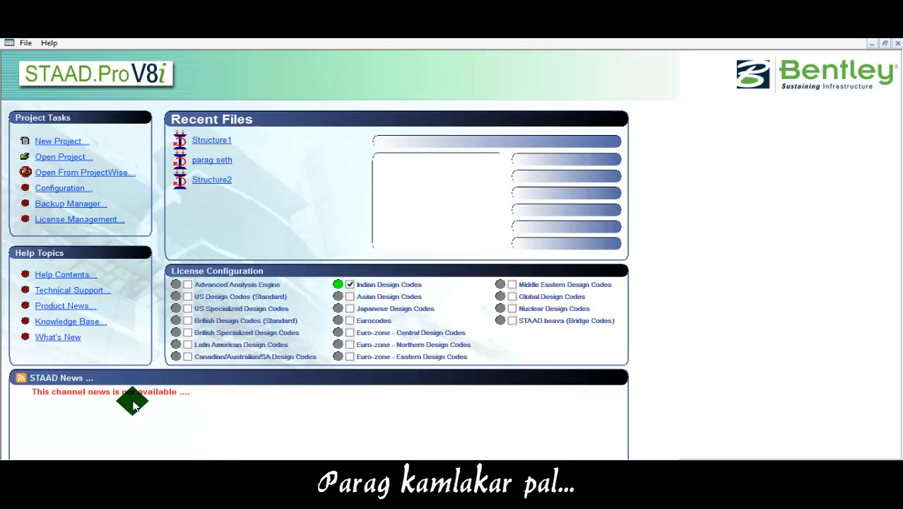
{"action": "mouse_move", "coordinate": [136, 410]}
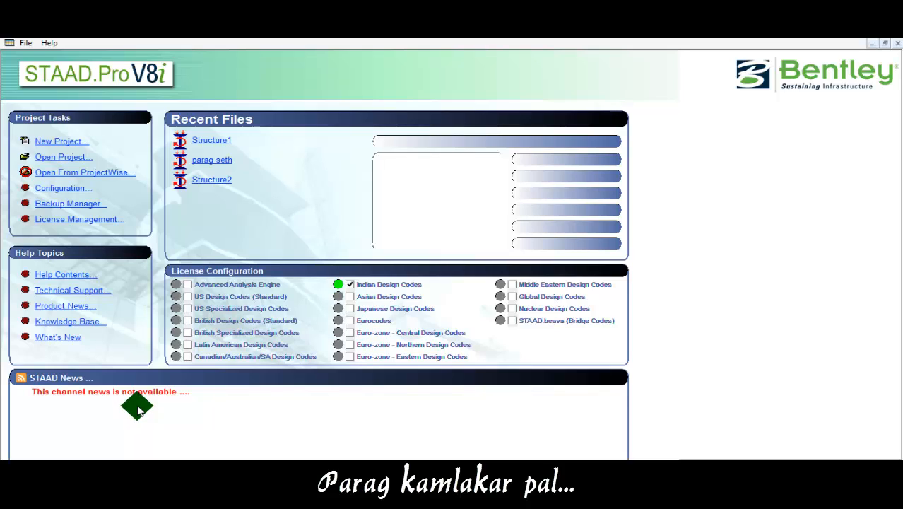
{"action": "mouse_move", "coordinate": [140, 409]}
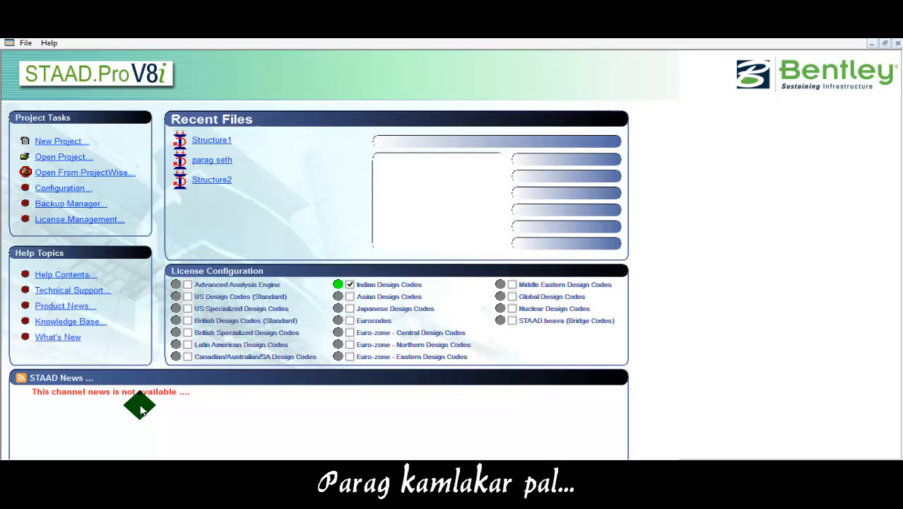
{"action": "mouse_move", "coordinate": [67, 116]}
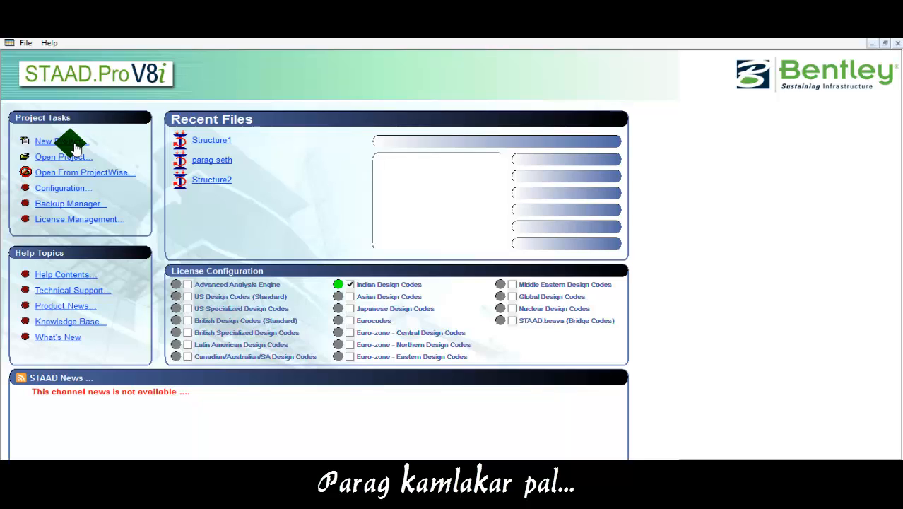
{"action": "mouse_move", "coordinate": [42, 339]}
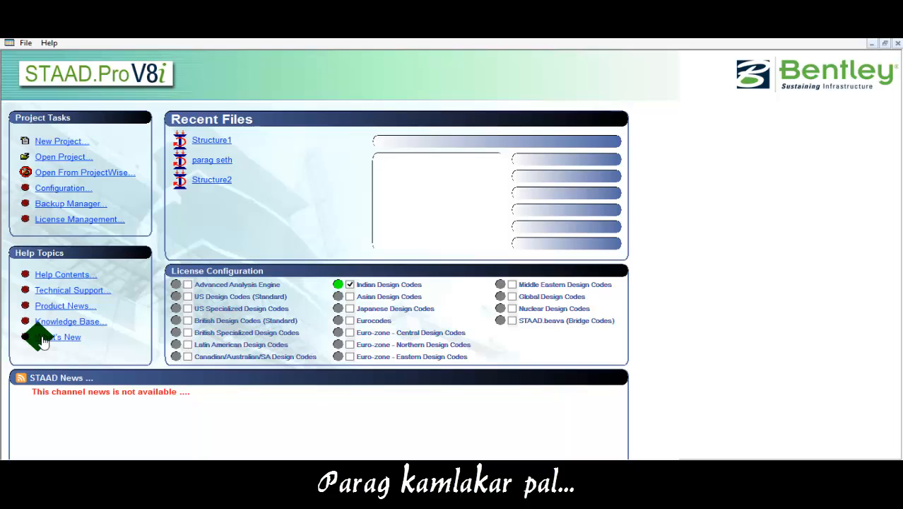
{"action": "mouse_move", "coordinate": [74, 276]}
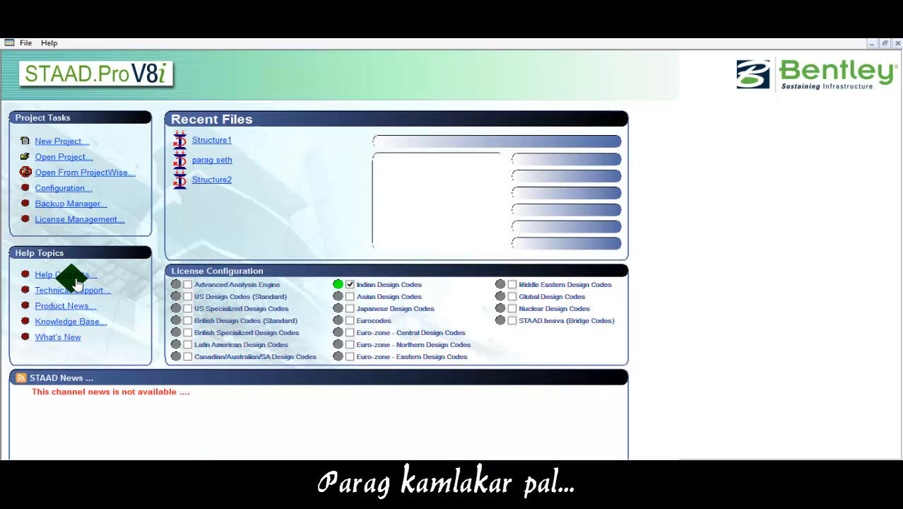
{"action": "mouse_move", "coordinate": [81, 295]}
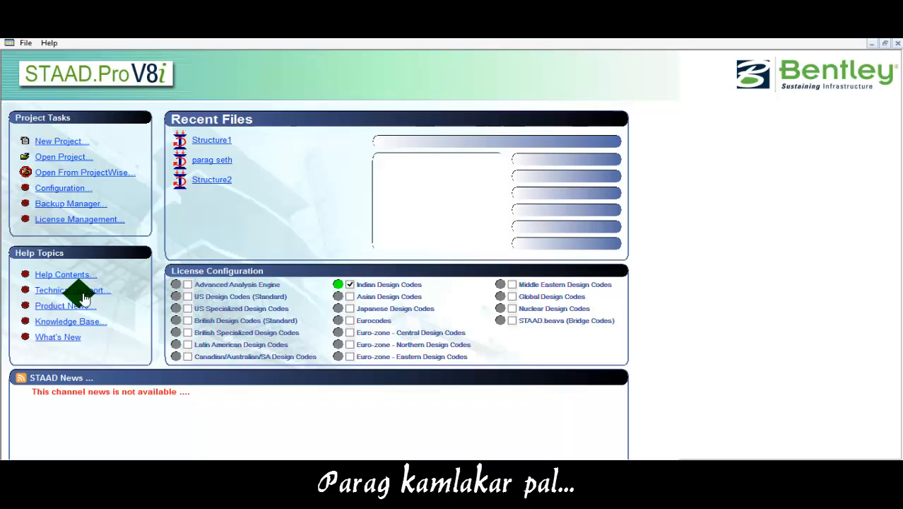
{"action": "mouse_move", "coordinate": [99, 314]}
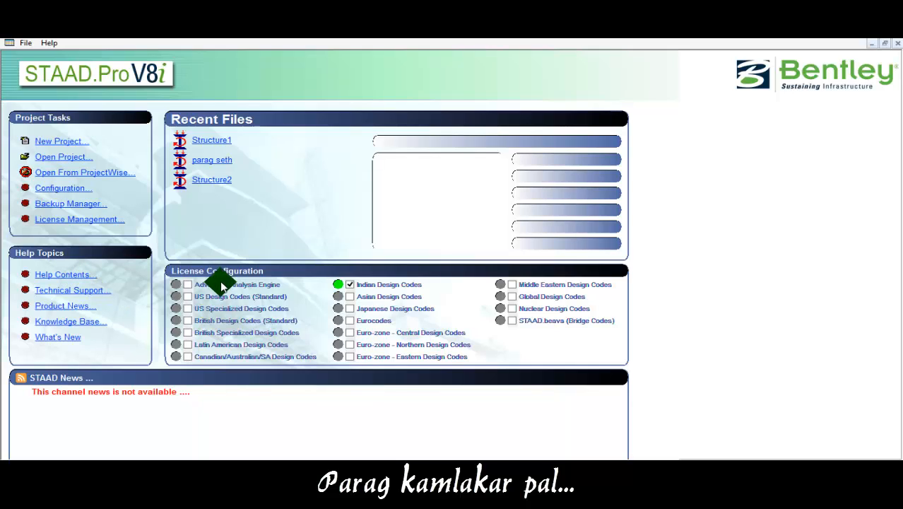
{"action": "mouse_move", "coordinate": [294, 300]}
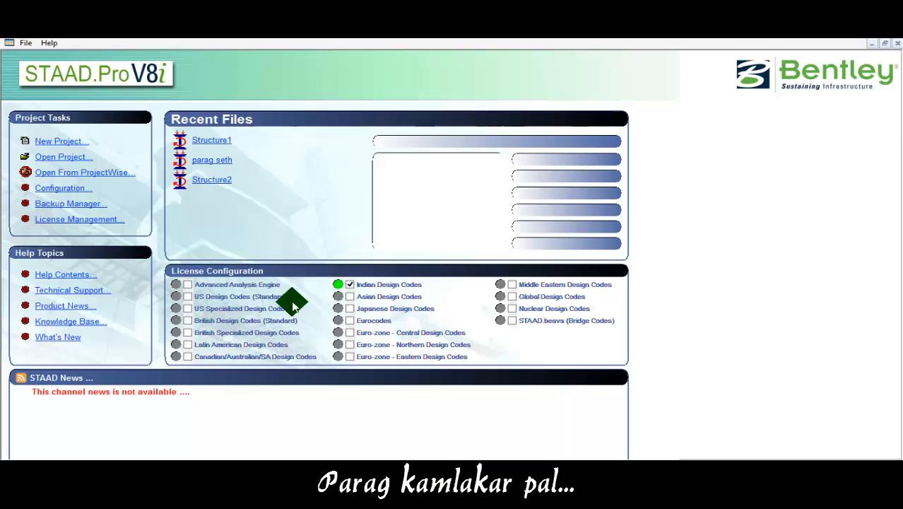
{"action": "mouse_move", "coordinate": [371, 304]}
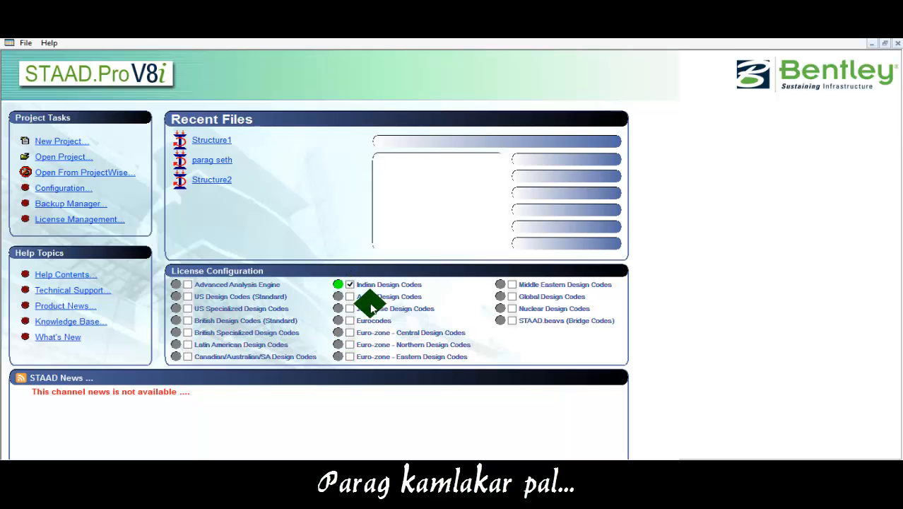
{"action": "mouse_move", "coordinate": [356, 336]}
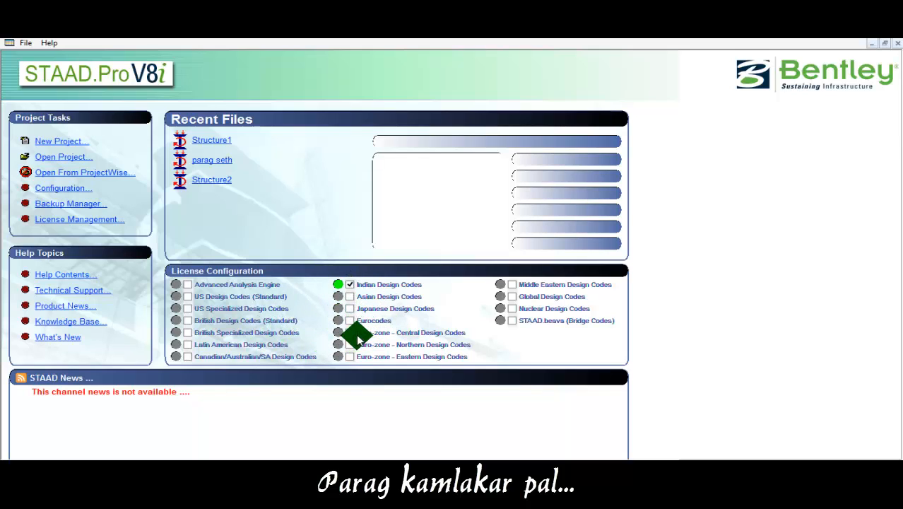
{"action": "mouse_move", "coordinate": [318, 328]}
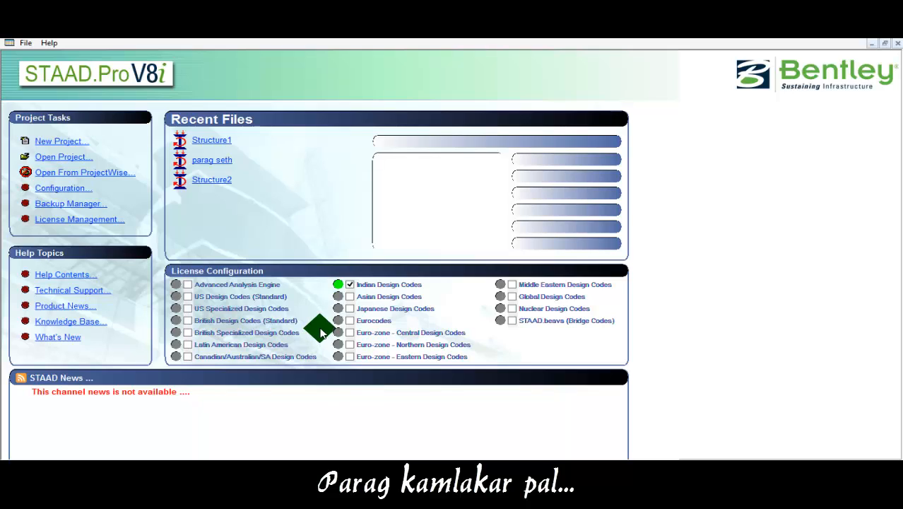
{"action": "mouse_move", "coordinate": [243, 408]}
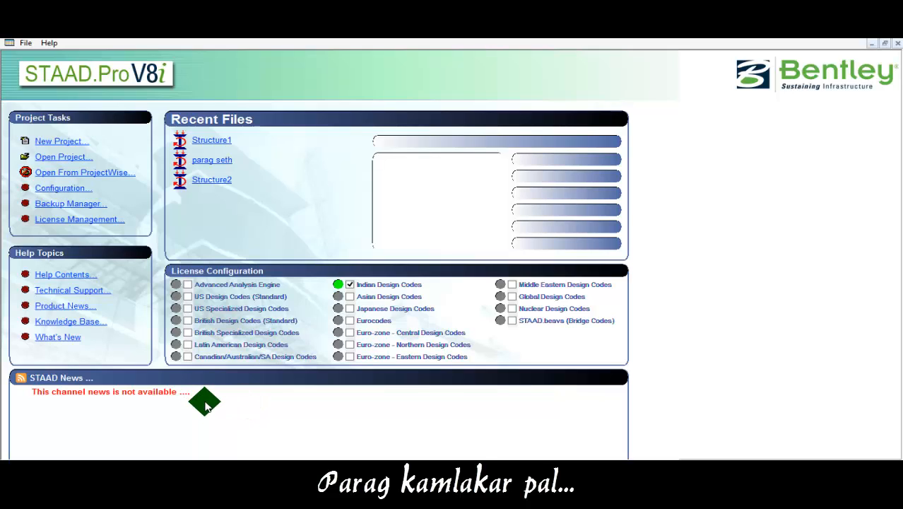
{"action": "mouse_move", "coordinate": [101, 379]}
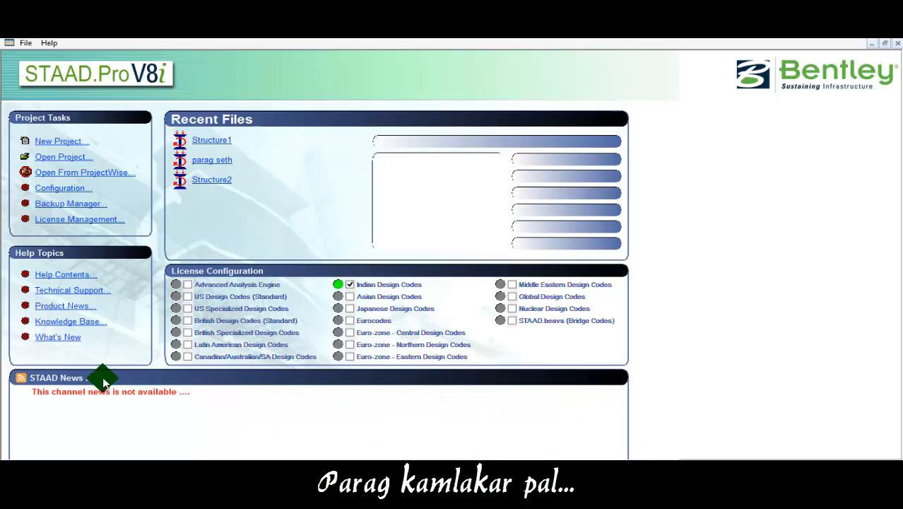
{"action": "mouse_move", "coordinate": [87, 399]}
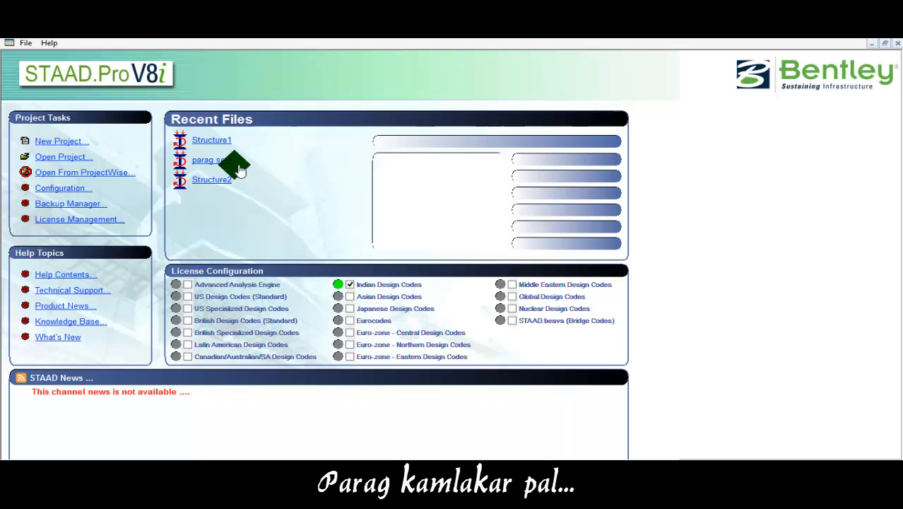
{"action": "mouse_move", "coordinate": [224, 206]}
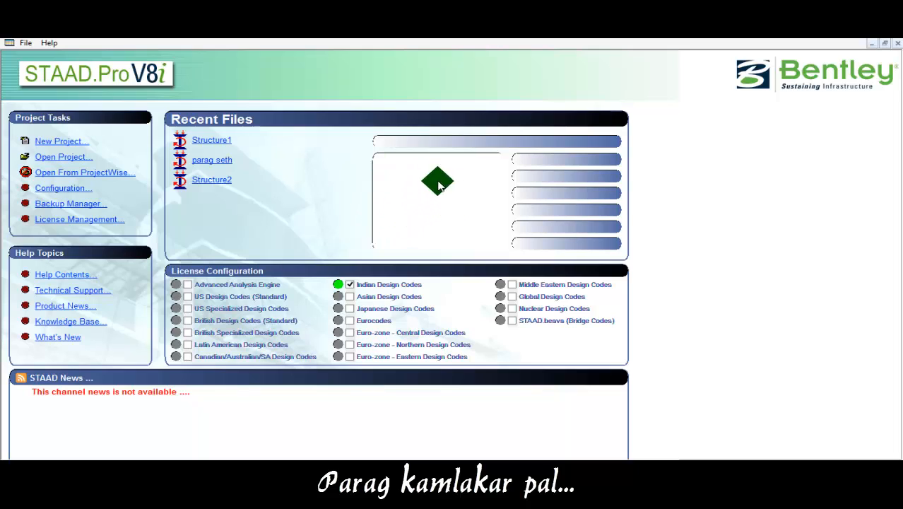
{"action": "mouse_move", "coordinate": [423, 218]}
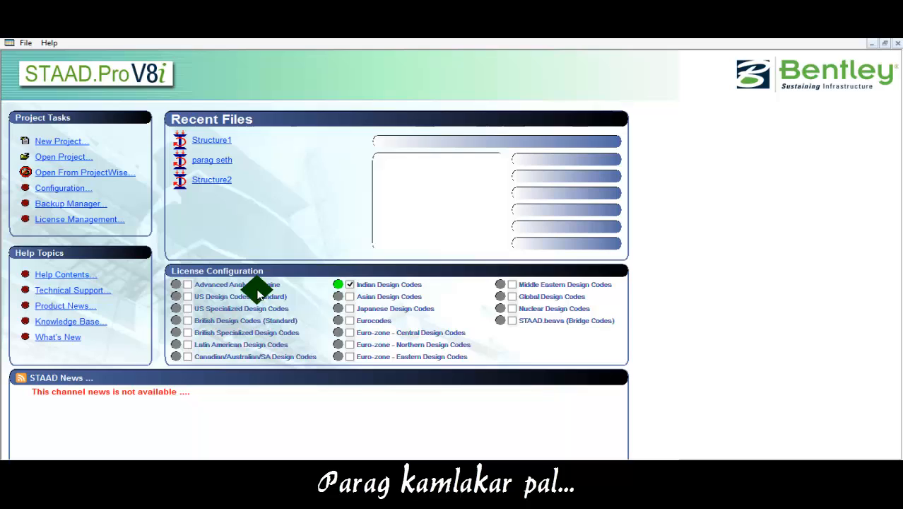
{"action": "mouse_move", "coordinate": [253, 232]}
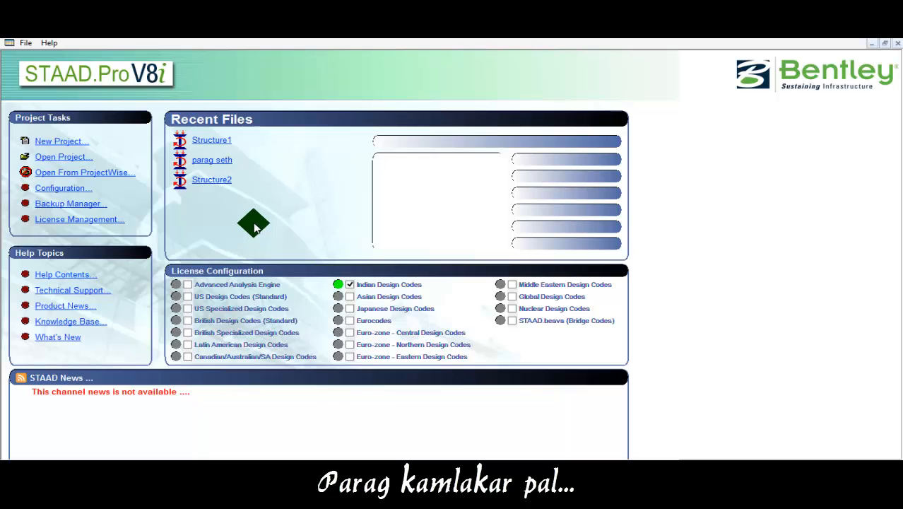
{"action": "mouse_move", "coordinate": [296, 223]}
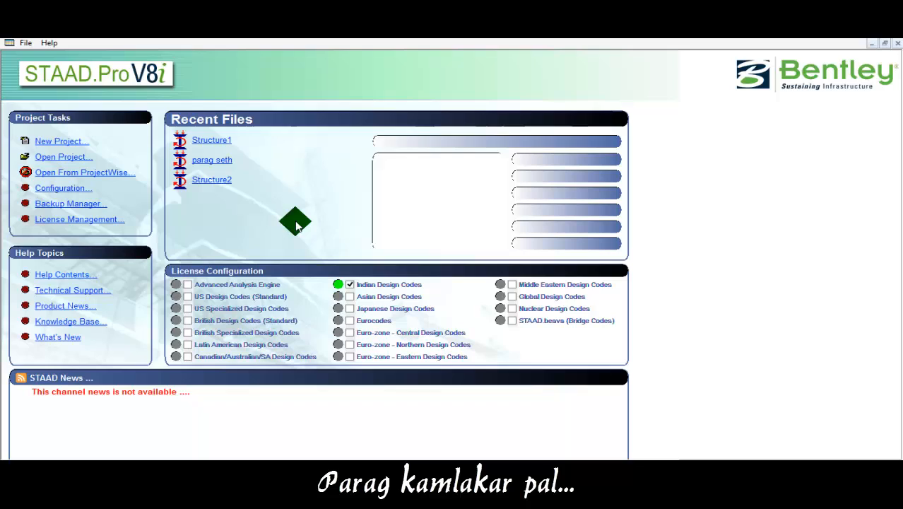
{"action": "mouse_move", "coordinate": [275, 238]}
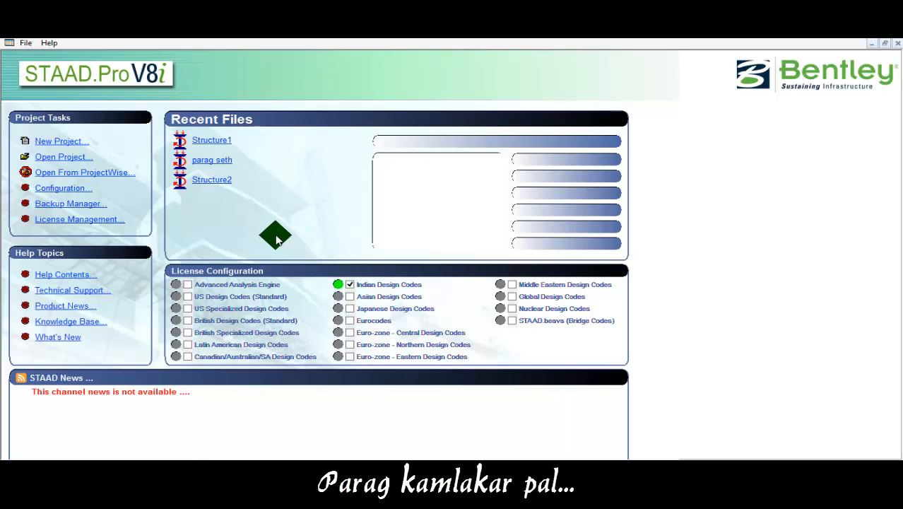
{"action": "mouse_move", "coordinate": [266, 227]}
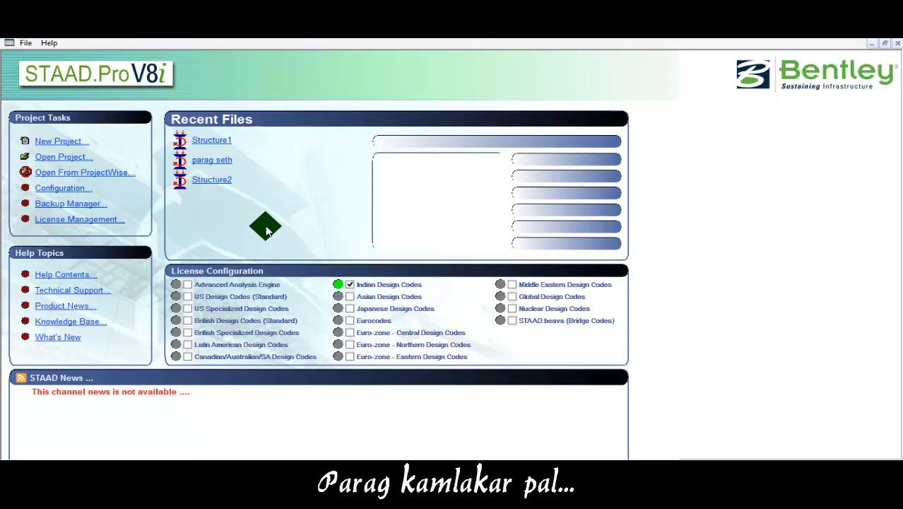
{"action": "mouse_move", "coordinate": [102, 156]}
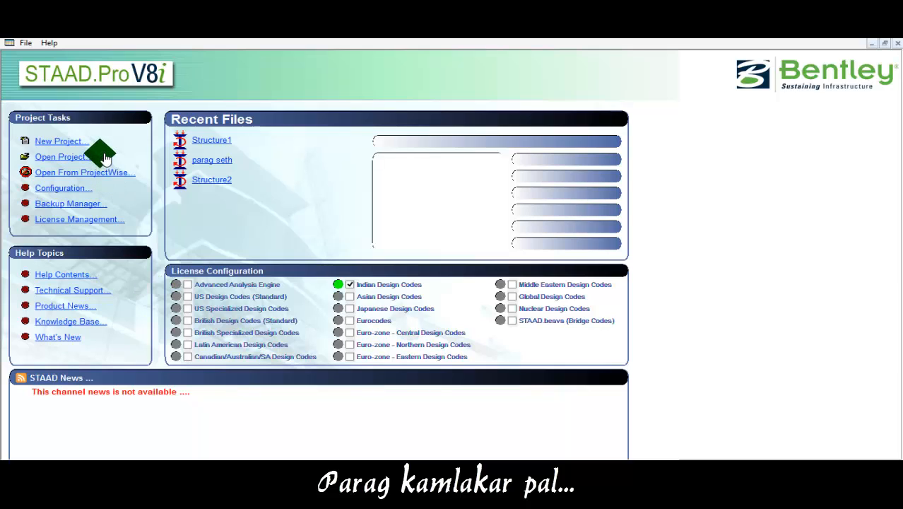
Create a new Space structure 'beam analysis' in Meter and KiloNewton, finishing with Add Beam ticked.
{"action": "left_click", "coordinate": [61, 141]}
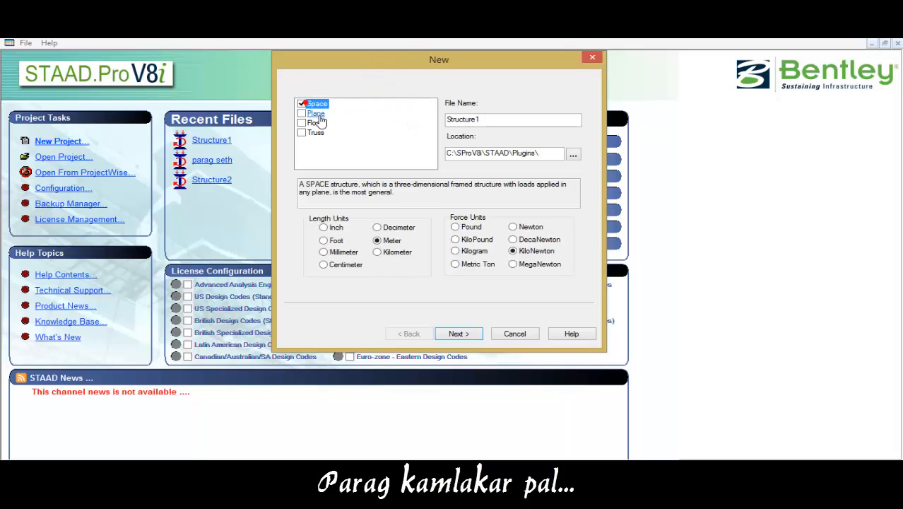
{"action": "left_click", "coordinate": [514, 119]}
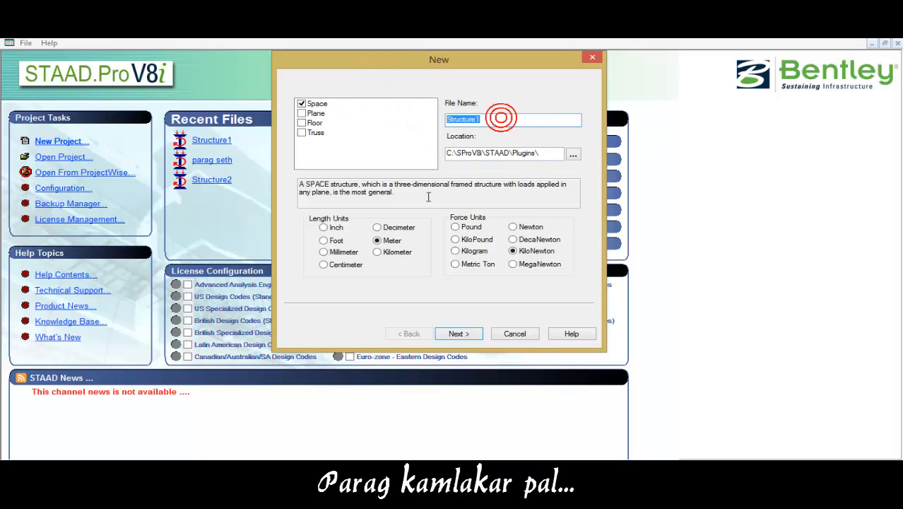
{"action": "mouse_move", "coordinate": [456, 233]}
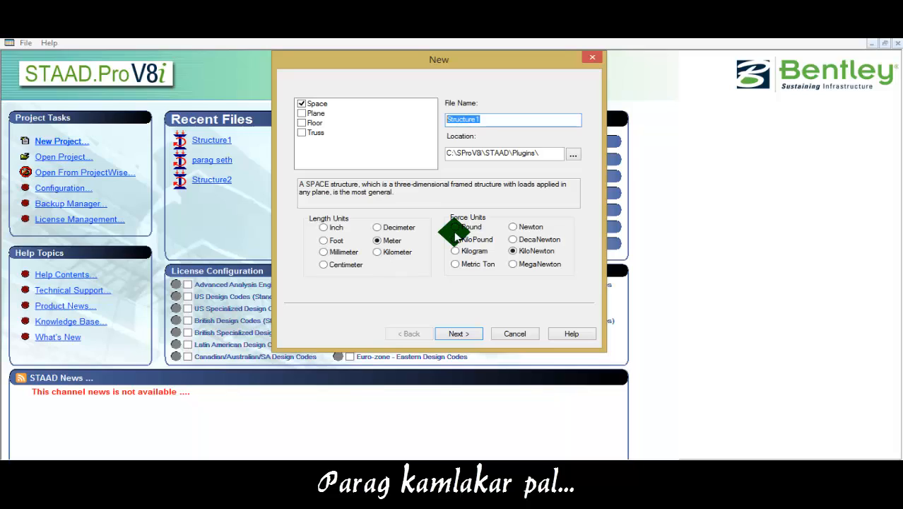
{"action": "type", "text": "beam analysis"}
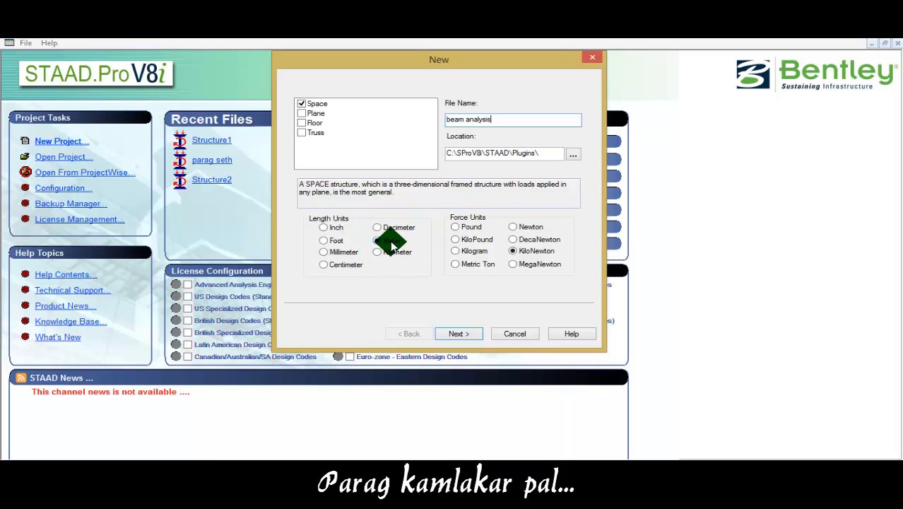
{"action": "left_click", "coordinate": [377, 241]}
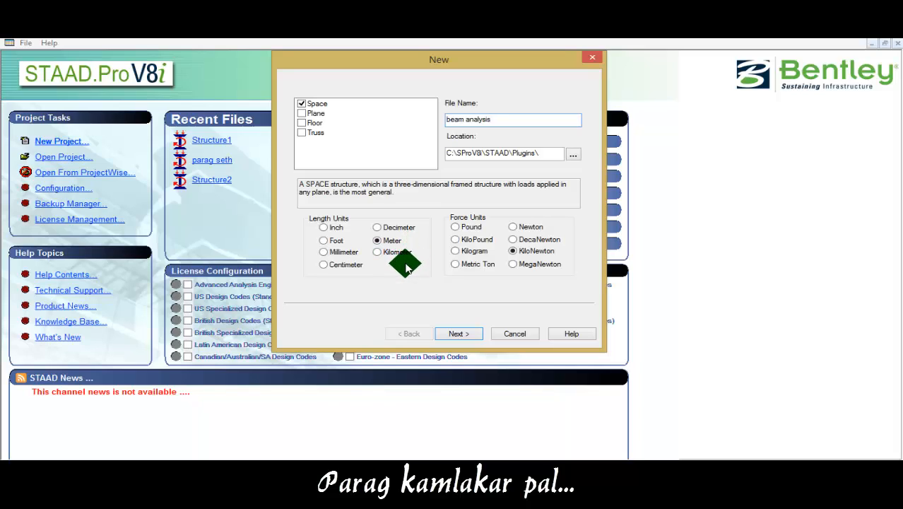
{"action": "mouse_move", "coordinate": [451, 243]}
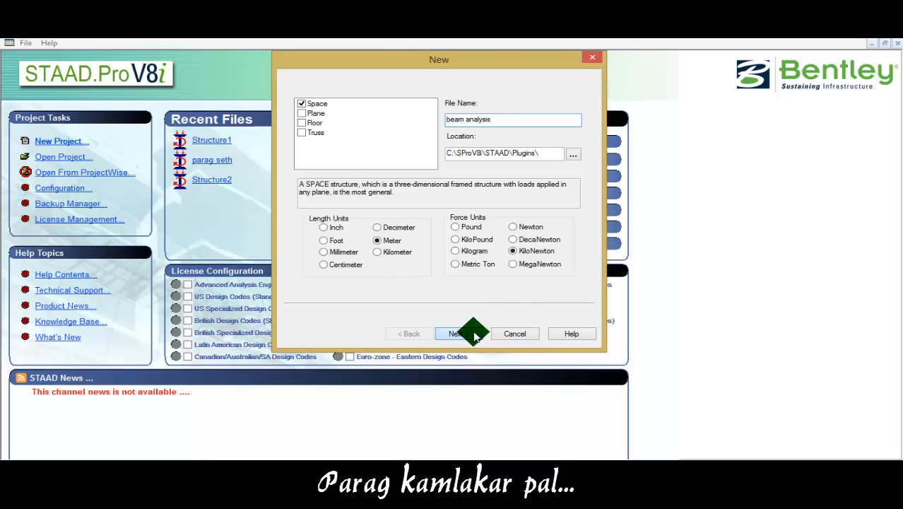
{"action": "left_click", "coordinate": [453, 334]}
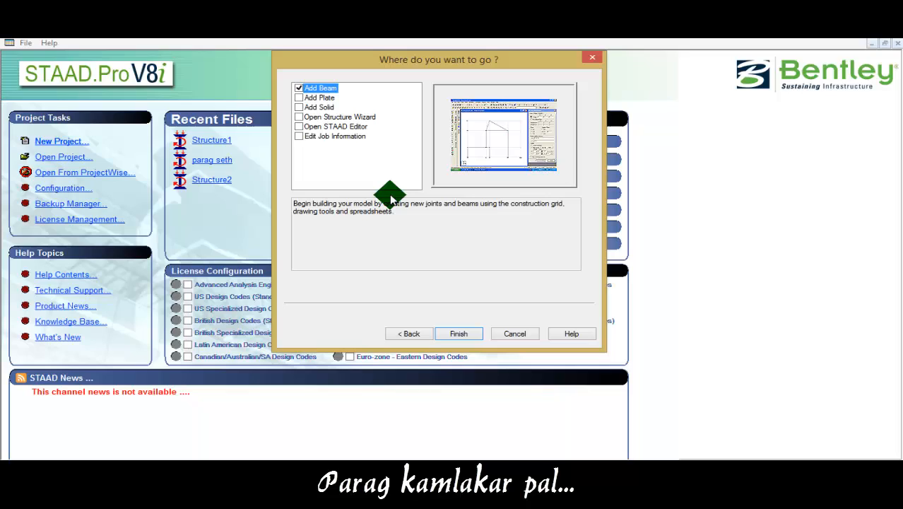
{"action": "mouse_move", "coordinate": [393, 190]}
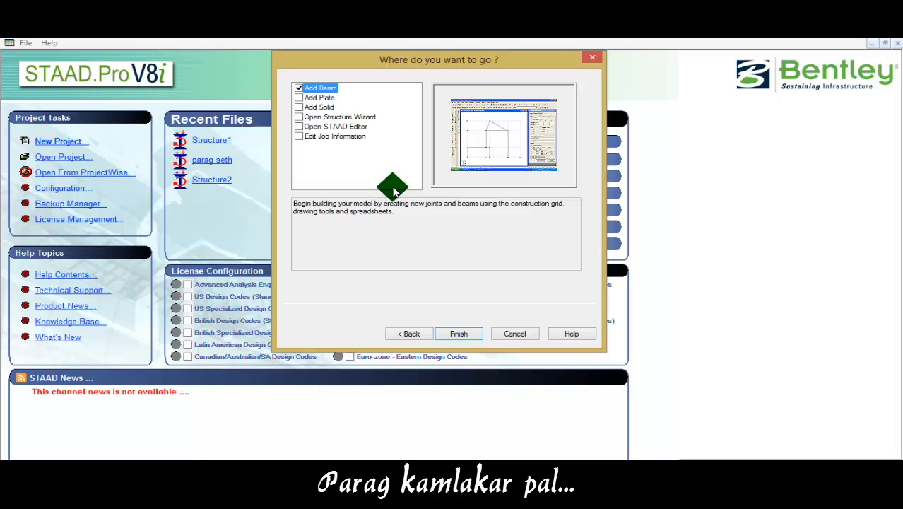
{"action": "mouse_move", "coordinate": [436, 303]}
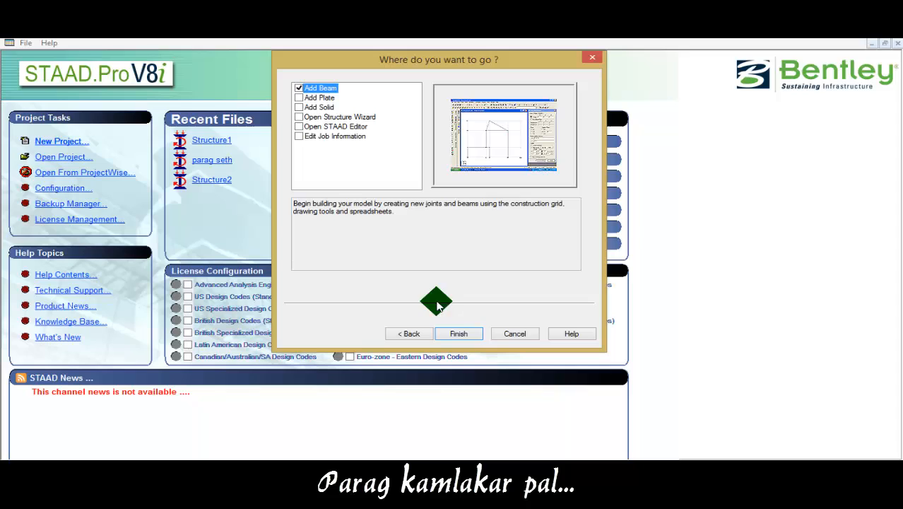
{"action": "left_click", "coordinate": [458, 334]}
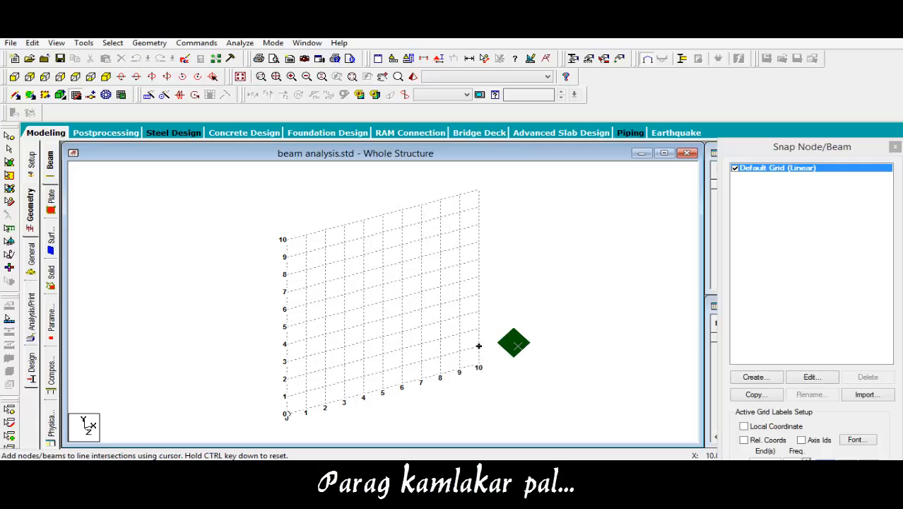
{"action": "mouse_move", "coordinate": [575, 190]}
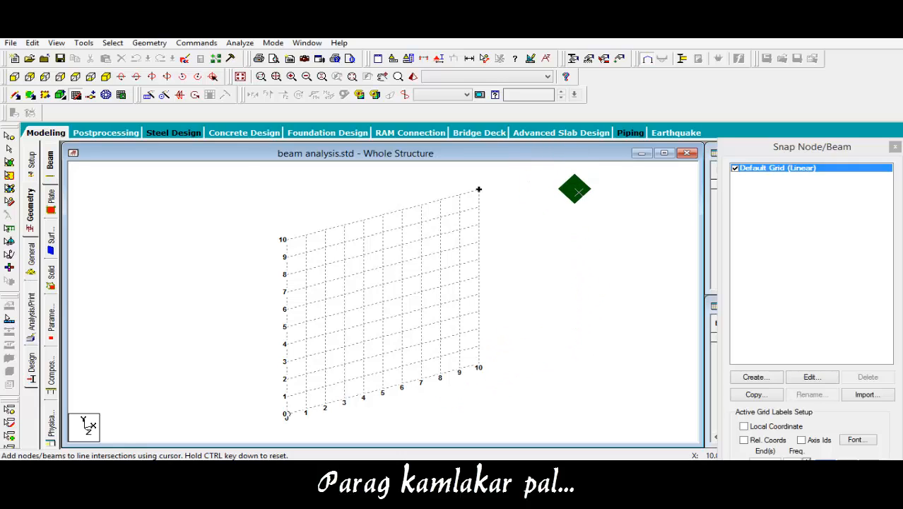
{"action": "mouse_move", "coordinate": [587, 186]}
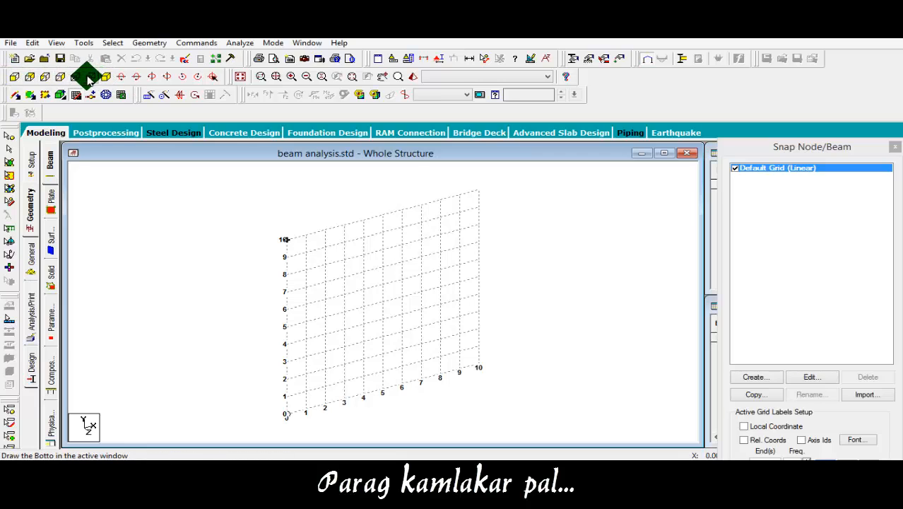
{"action": "mouse_move", "coordinate": [43, 76]}
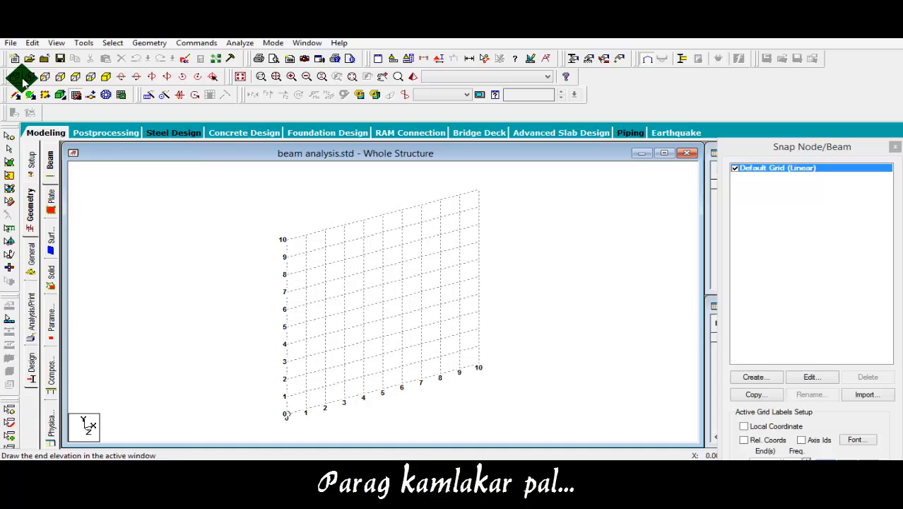
{"action": "mouse_move", "coordinate": [20, 77]}
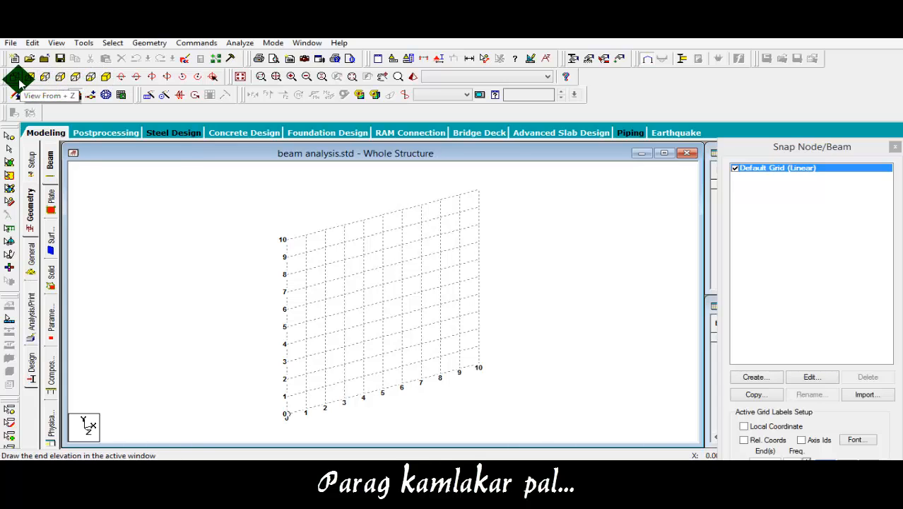
View the grid from +Z and draw a sloping beam from grid point (1, 8) to (7, 5).
{"action": "left_click", "coordinate": [20, 76]}
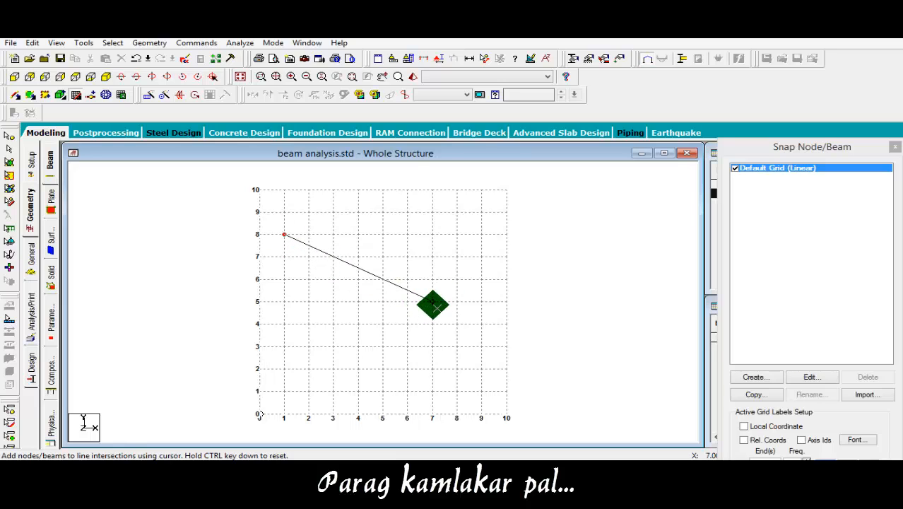
{"action": "left_click_drag", "start_coordinate": [433, 304], "coordinate": [253, 285]}
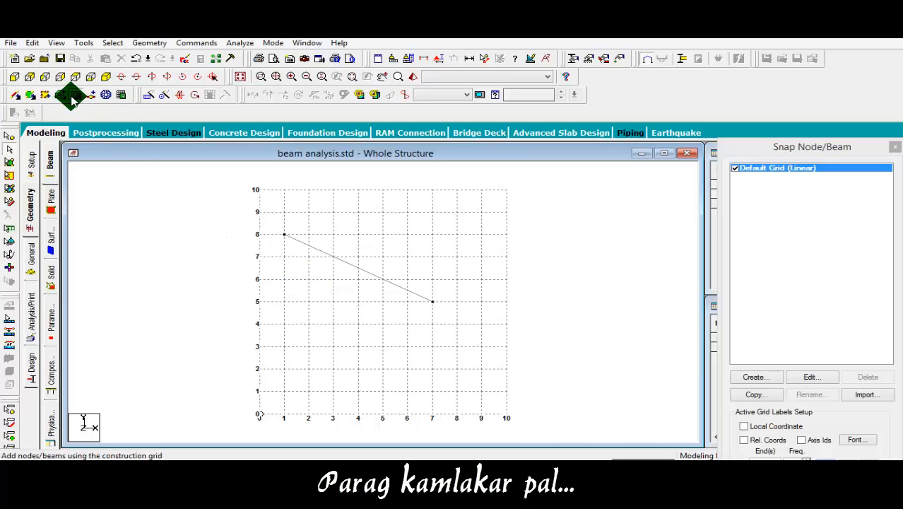
{"action": "mouse_move", "coordinate": [71, 93]}
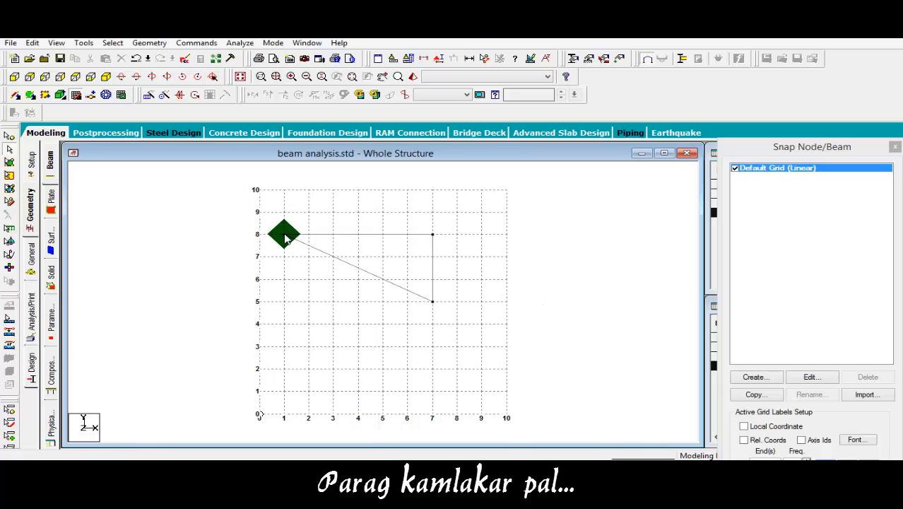
{"action": "mouse_move", "coordinate": [478, 353]}
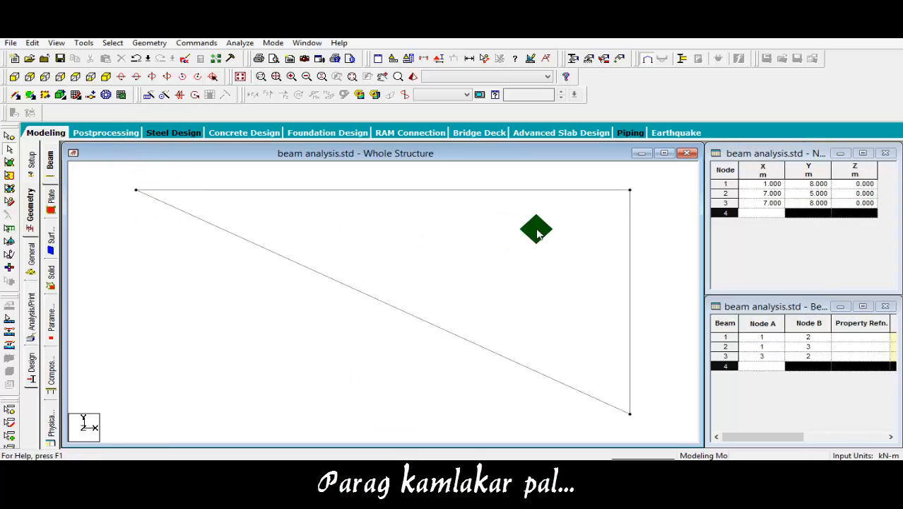
{"action": "mouse_move", "coordinate": [602, 438]}
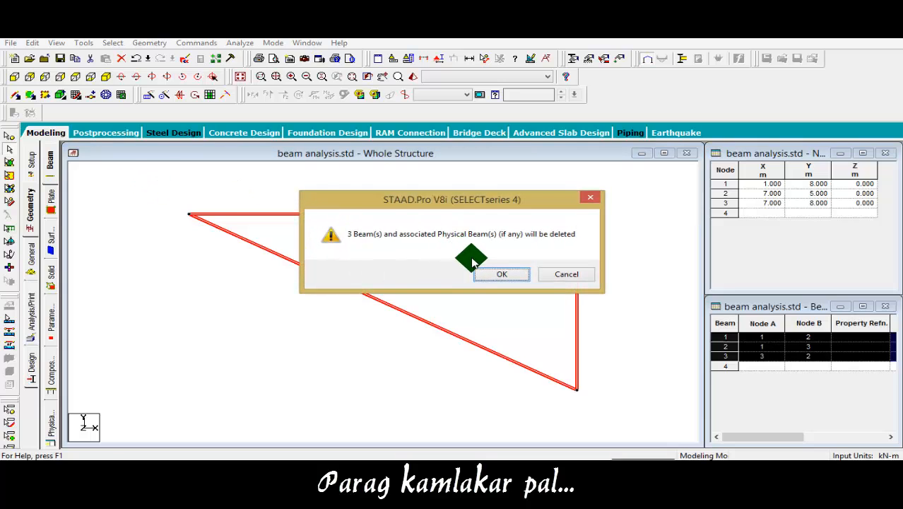
Confirm deletion of the three triangle beams, leaving an empty grid.
{"action": "left_click", "coordinate": [502, 274]}
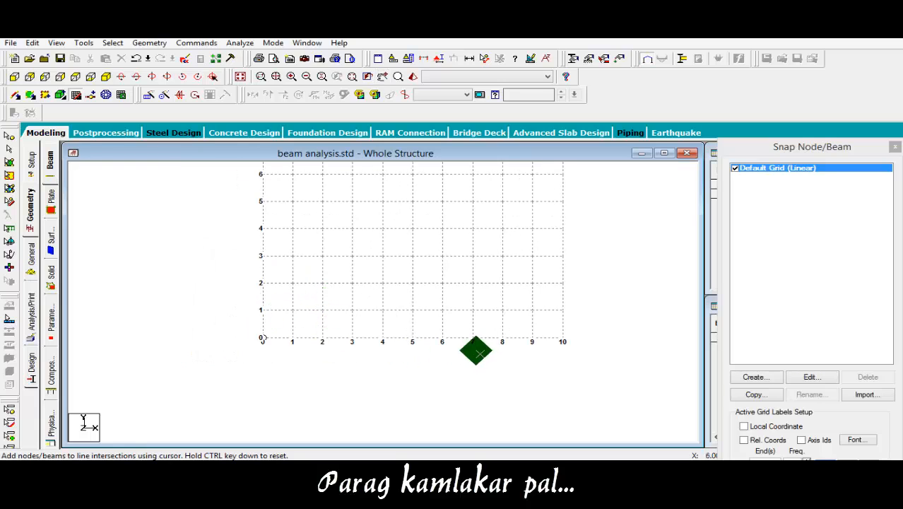
{"action": "mouse_move", "coordinate": [543, 275]}
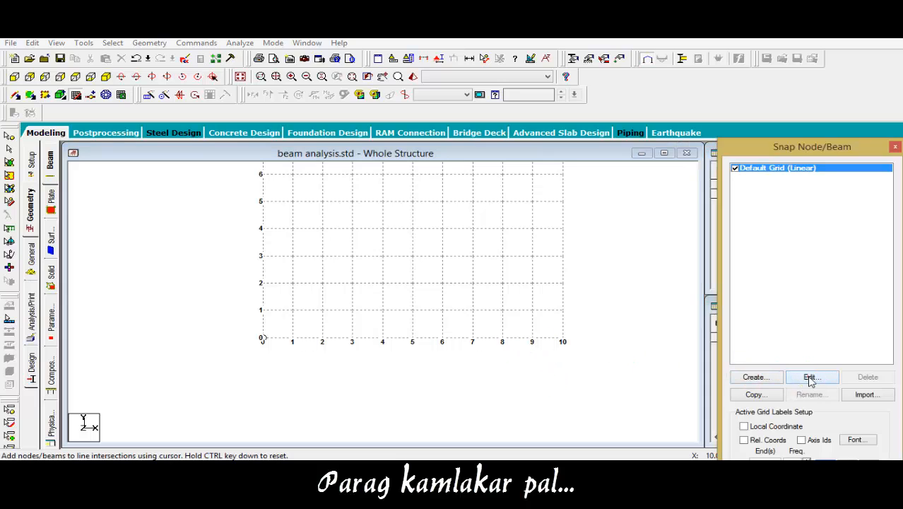
Respace the default grid to 0.5 m along X with 22 lines right, then draw a horizontal beam from the origin.
{"action": "left_click", "coordinate": [812, 376]}
{"action": "type", "text": "0"}
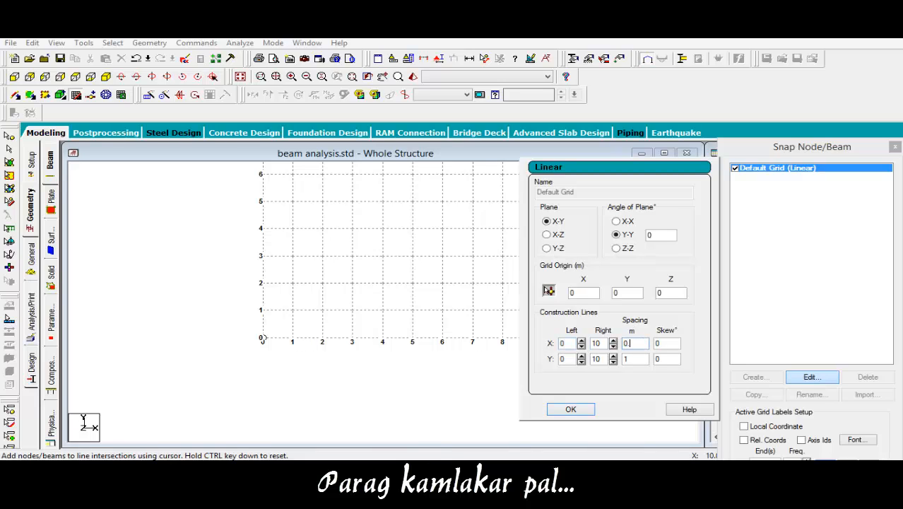
{"action": "left_click", "coordinate": [571, 410]}
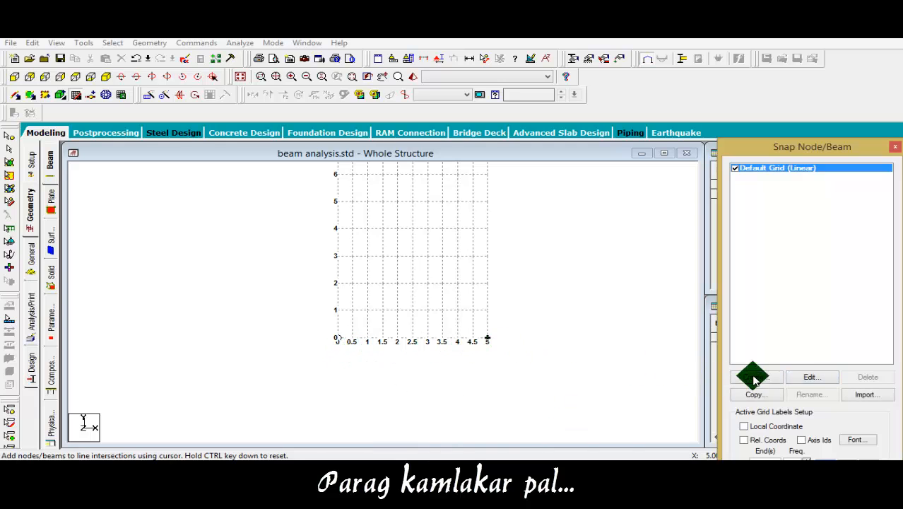
{"action": "left_click", "coordinate": [812, 377]}
{"action": "type", "text": "22"}
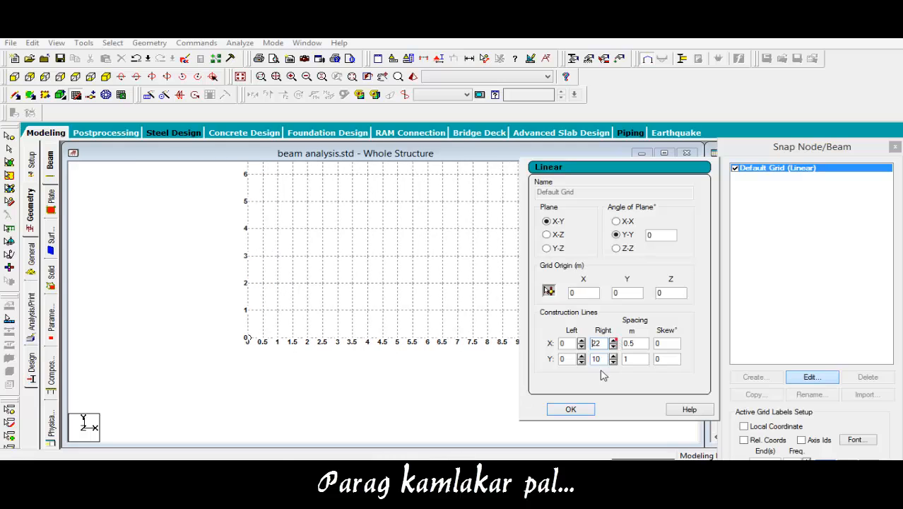
{"action": "left_click", "coordinate": [571, 409]}
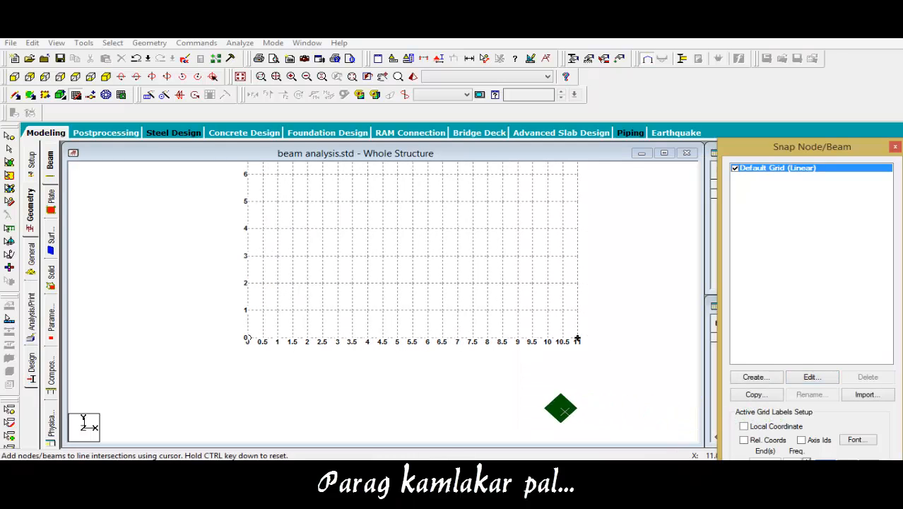
{"action": "mouse_move", "coordinate": [304, 328]}
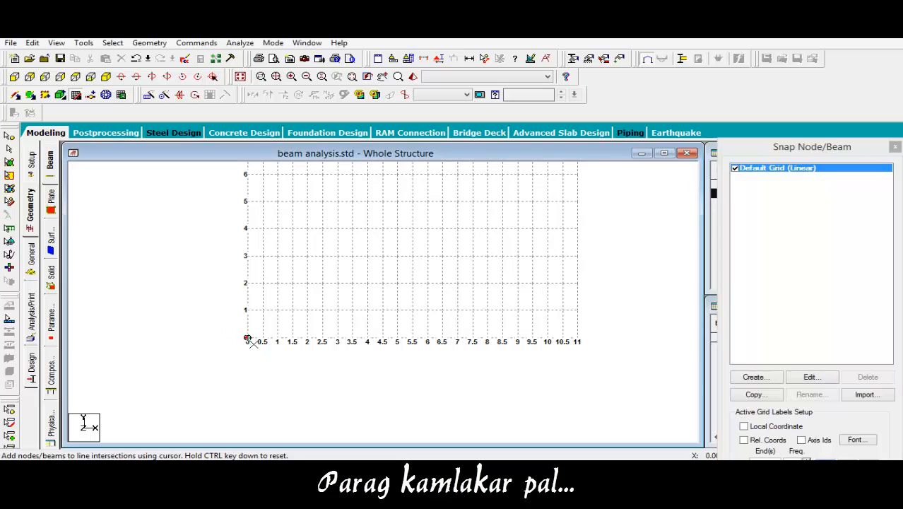
{"action": "left_click", "coordinate": [337, 334]}
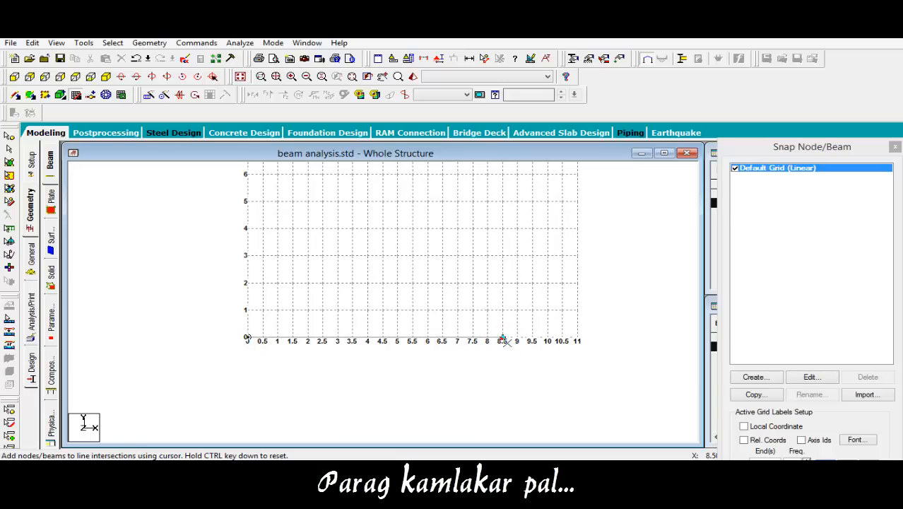
{"action": "left_click_drag", "start_coordinate": [246, 175], "coordinate": [504, 341]}
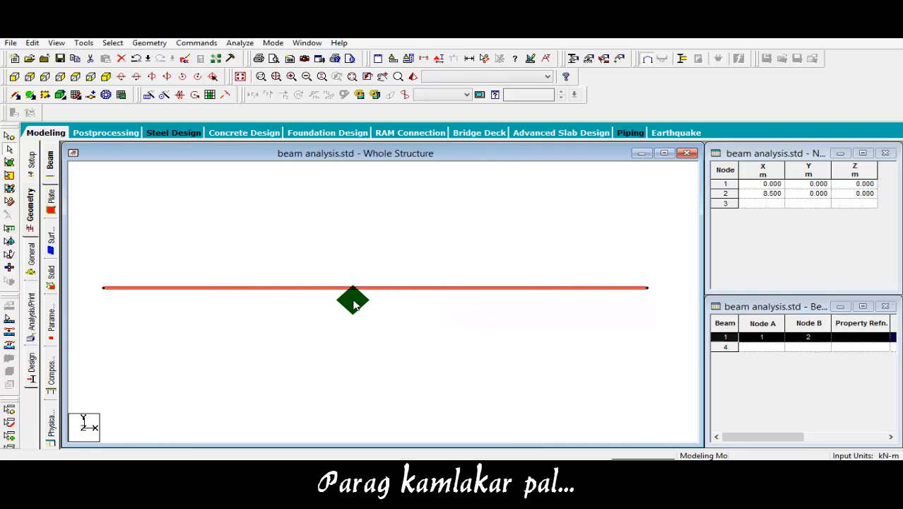
Select beam 1 and choose Insert Node to bring up its 8.5 m node-insertion dialog.
{"action": "left_click", "coordinate": [353, 289]}
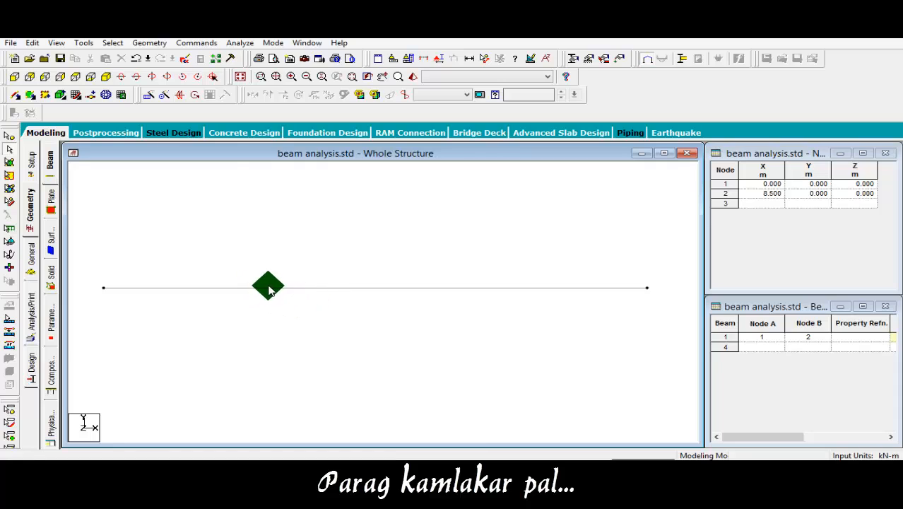
{"action": "left_click_drag", "start_coordinate": [267, 286], "coordinate": [106, 296]}
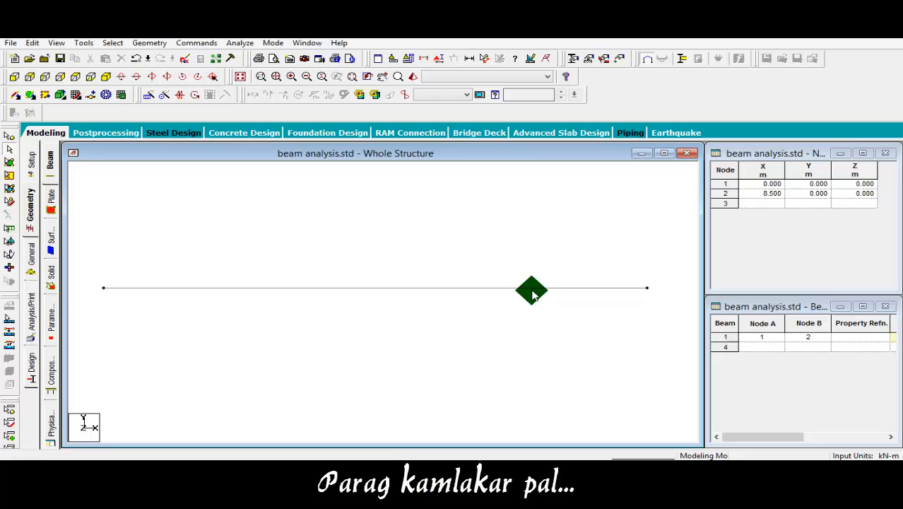
{"action": "left_click", "coordinate": [440, 288]}
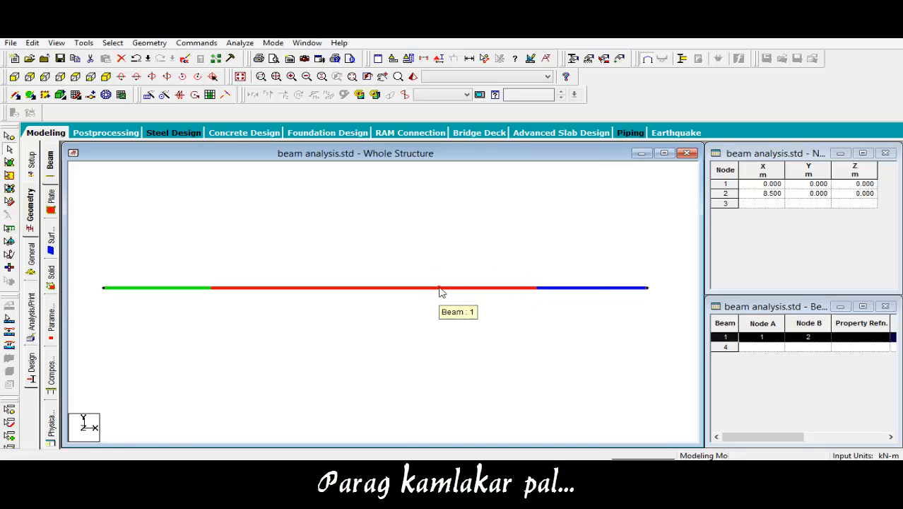
{"action": "right_click", "coordinate": [441, 290]}
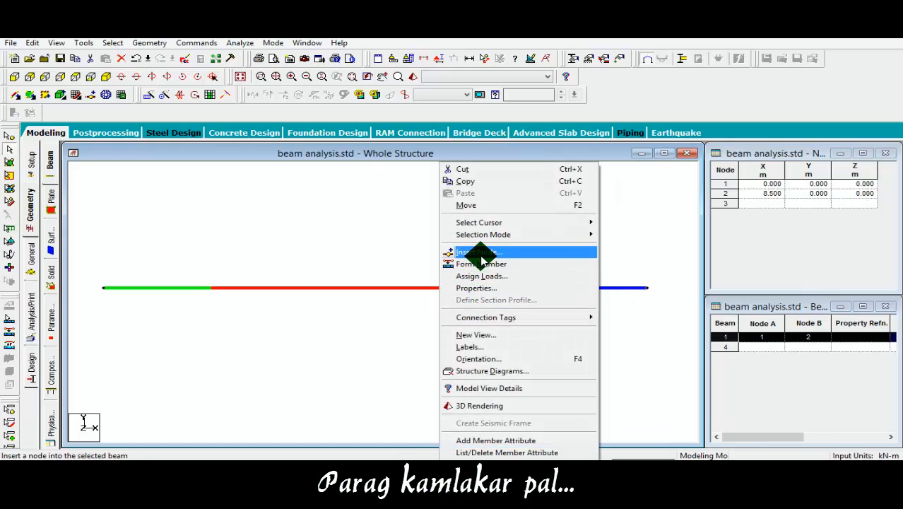
{"action": "left_click", "coordinate": [478, 251]}
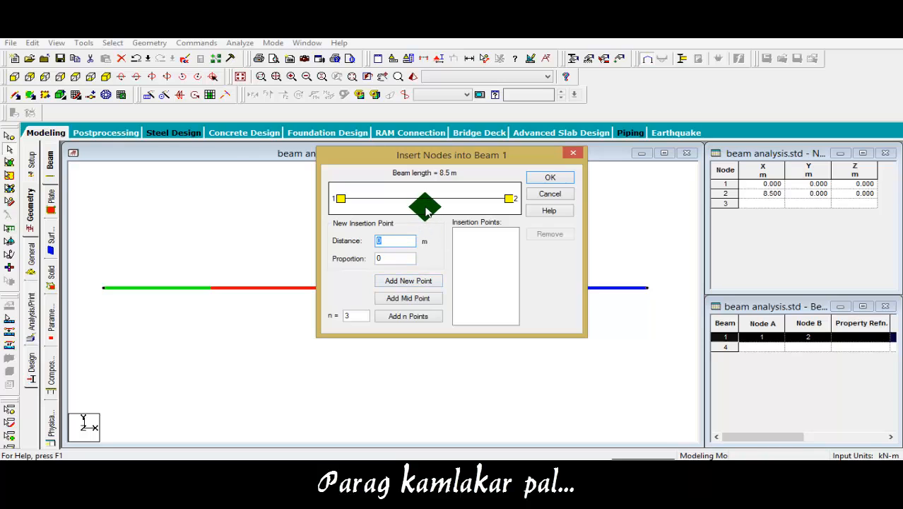
Add n = 3 evenly spaced points and insert them as nodes into the 8.5 m beam.
{"action": "left_click_drag", "start_coordinate": [424, 205], "coordinate": [305, 296]}
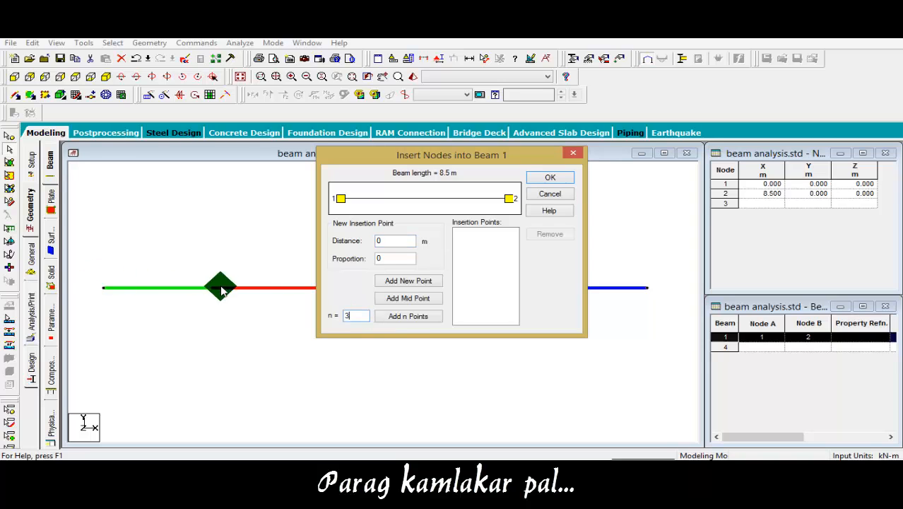
{"action": "left_click", "coordinate": [407, 317]}
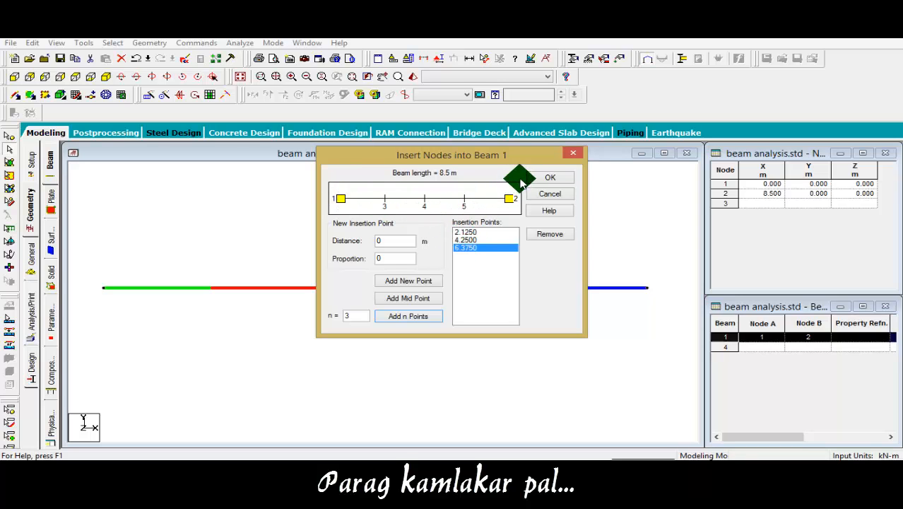
{"action": "left_click", "coordinate": [552, 177]}
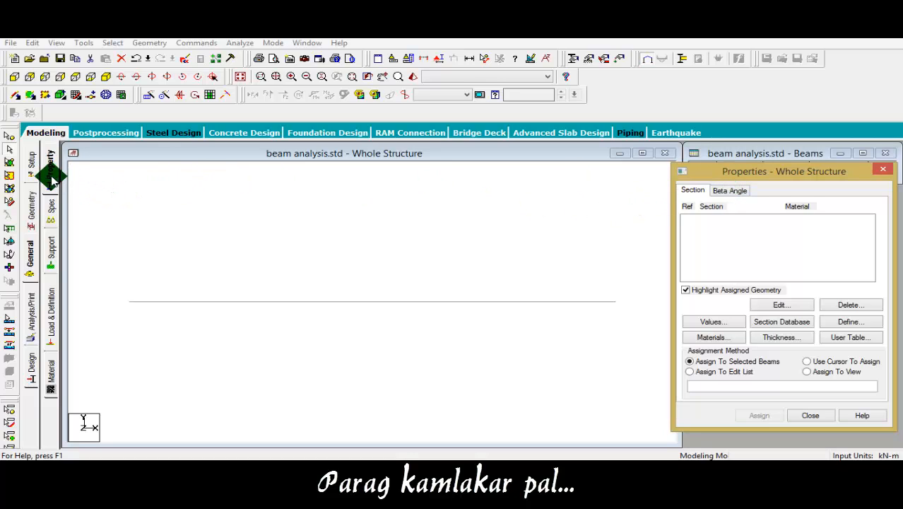
{"action": "mouse_move", "coordinate": [51, 169]}
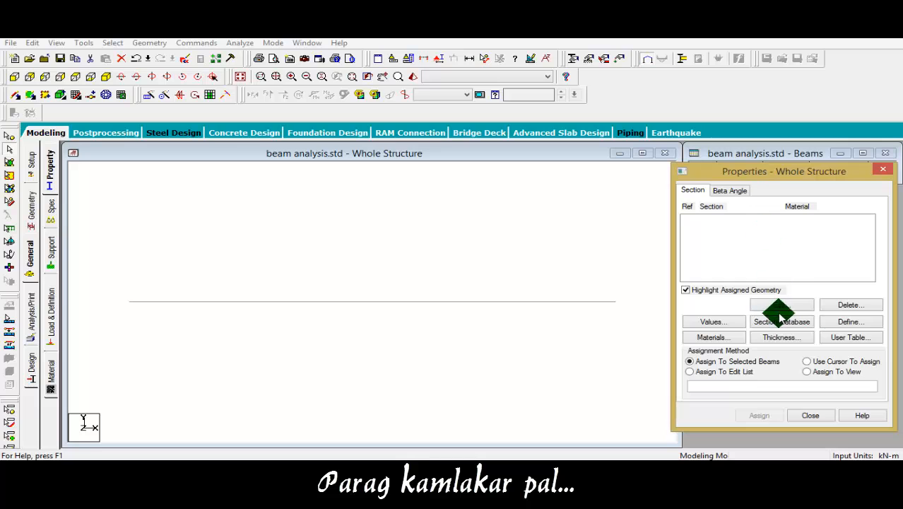
Define a Rectangle section with YD 0.23 and ZD 0.23 in Concrete and add it to the list.
{"action": "left_click", "coordinate": [782, 323]}
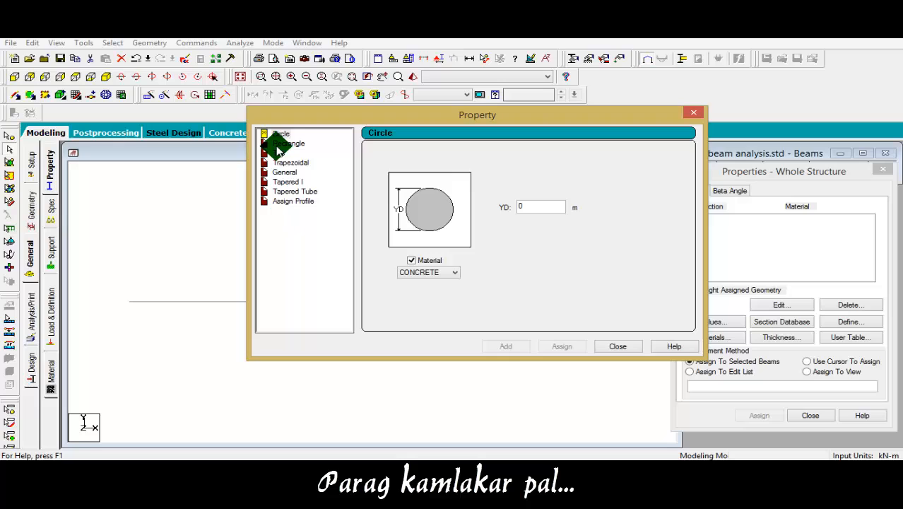
{"action": "left_click", "coordinate": [288, 143]}
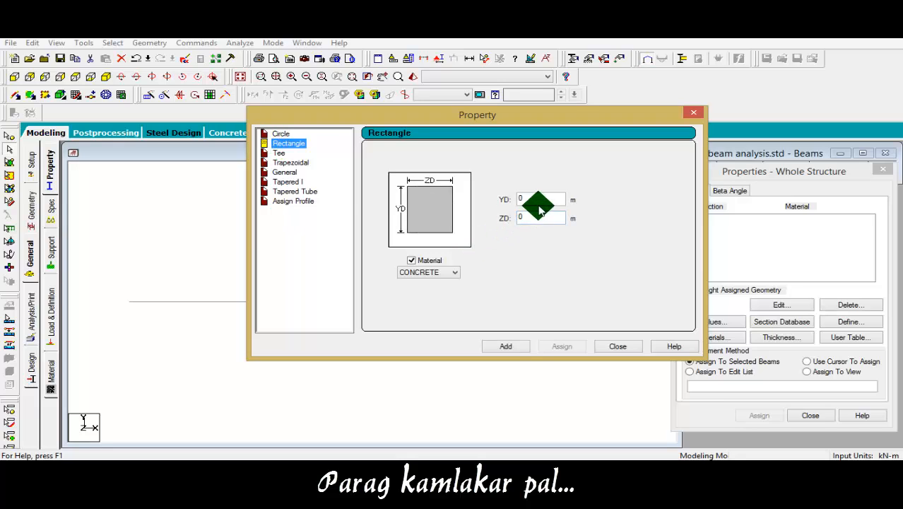
{"action": "type", "text": "0.23"}
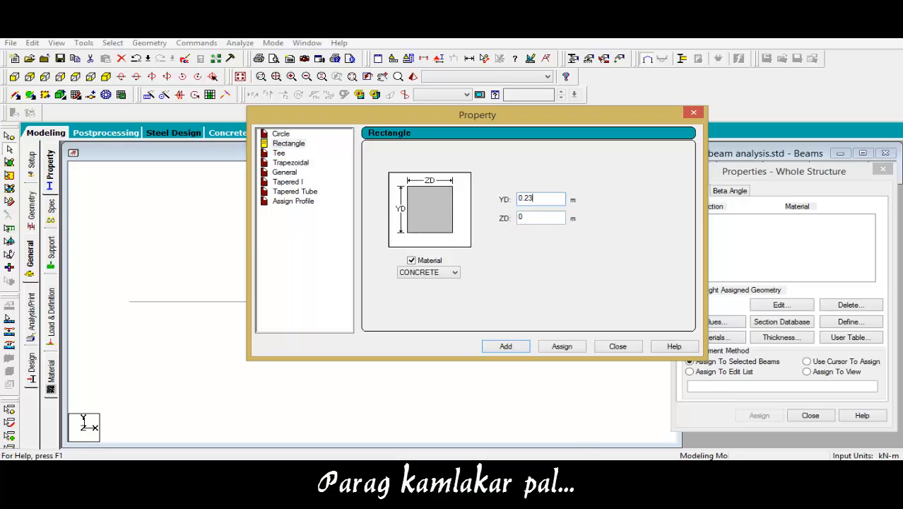
{"action": "left_click", "coordinate": [540, 218]}
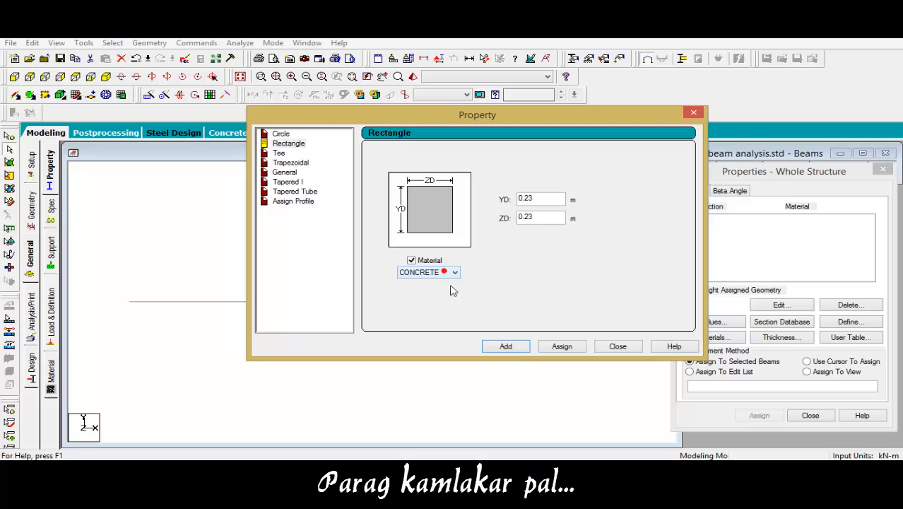
{"action": "left_click", "coordinate": [506, 347]}
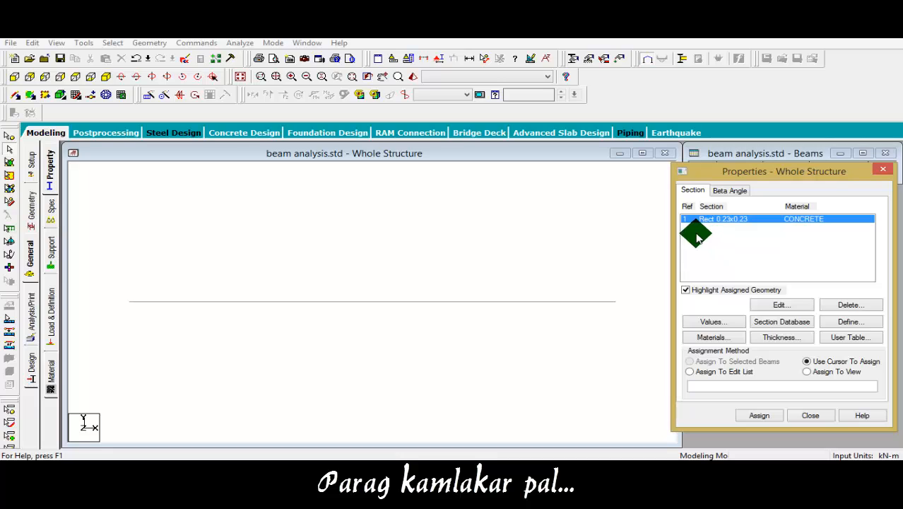
{"action": "mouse_move", "coordinate": [630, 253]}
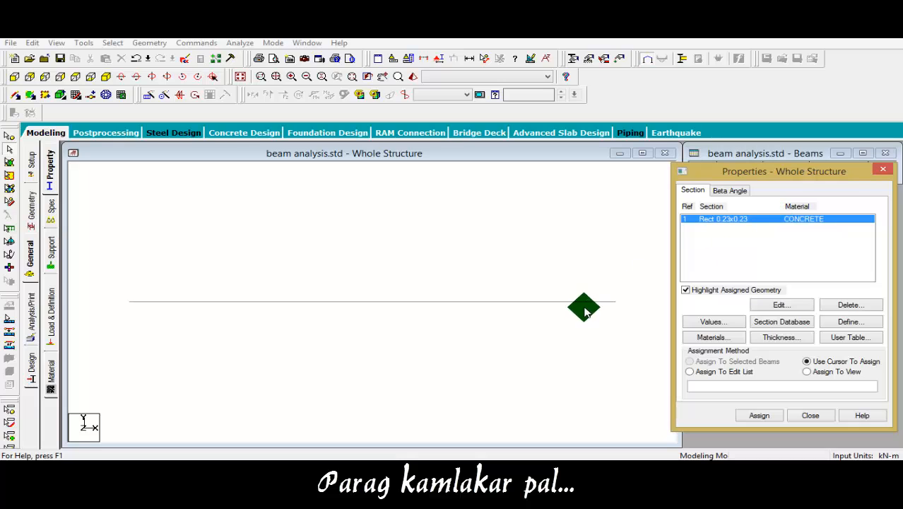
{"action": "mouse_move", "coordinate": [726, 226]}
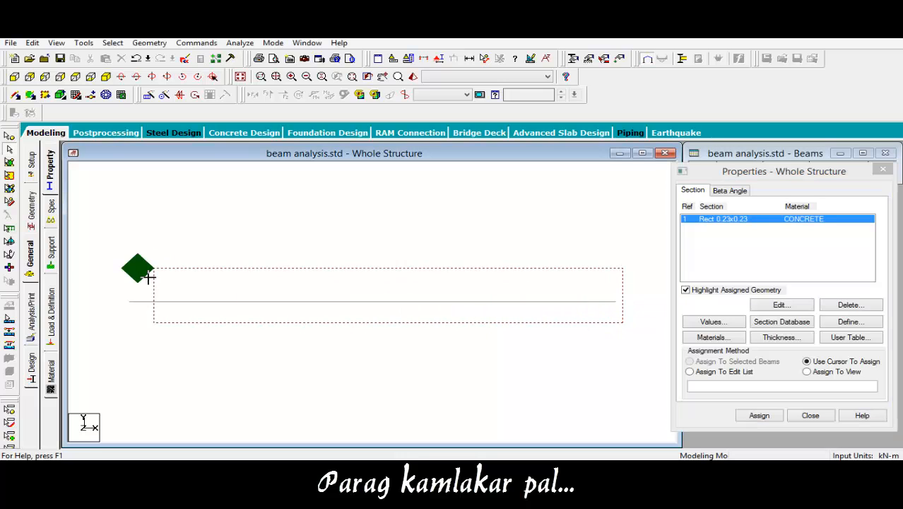
Assign the 0.23 m rectangular concrete section to all beams in view and close the 3D rendered check.
{"action": "left_click", "coordinate": [690, 362]}
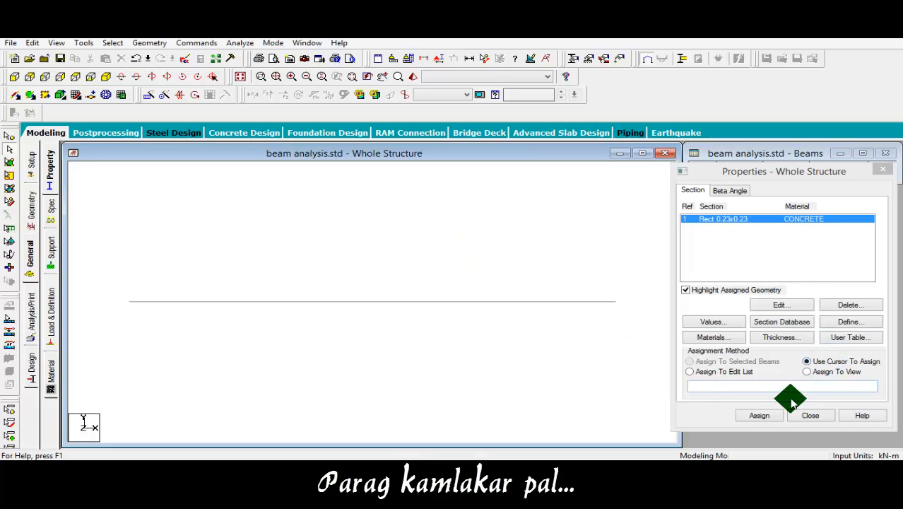
{"action": "mouse_move", "coordinate": [444, 225]}
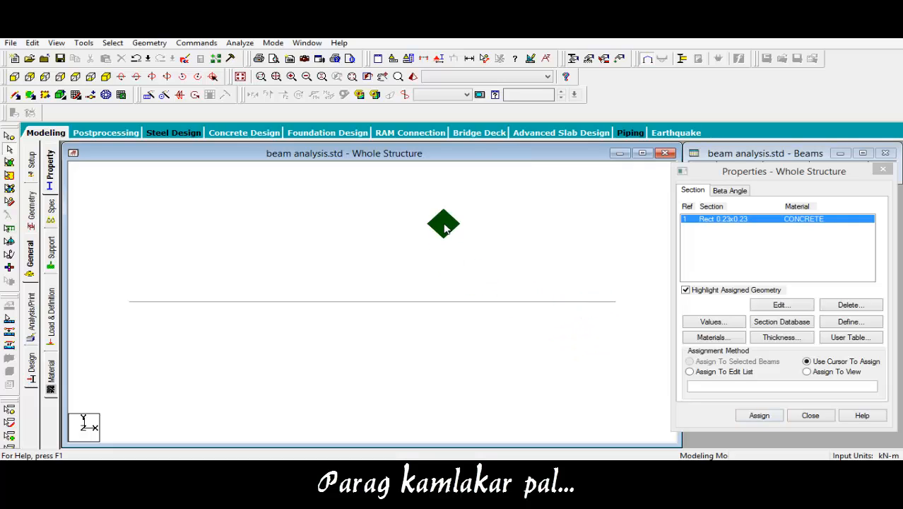
{"action": "mouse_move", "coordinate": [611, 290]}
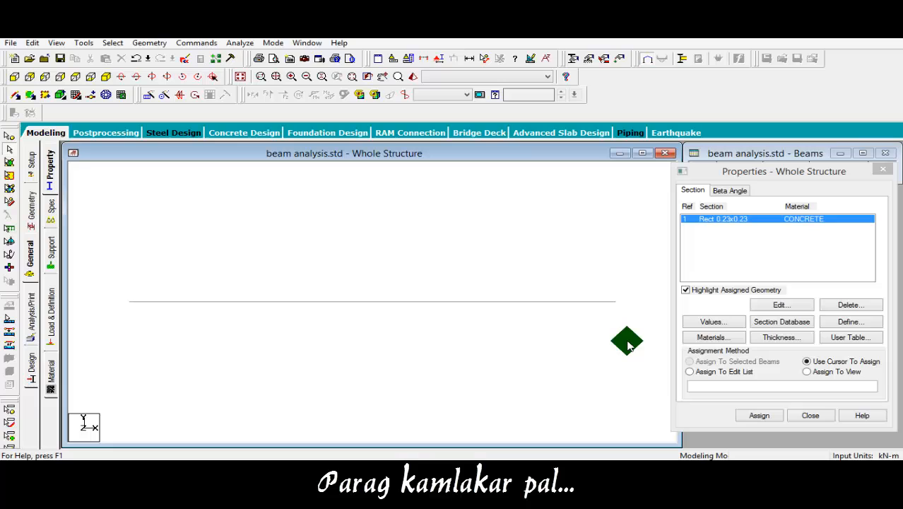
{"action": "mouse_move", "coordinate": [808, 374]}
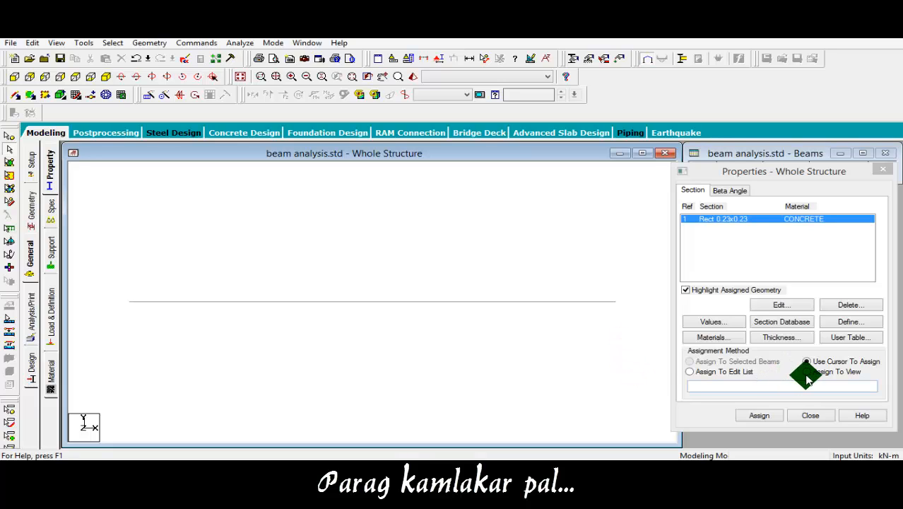
{"action": "left_click", "coordinate": [806, 372]}
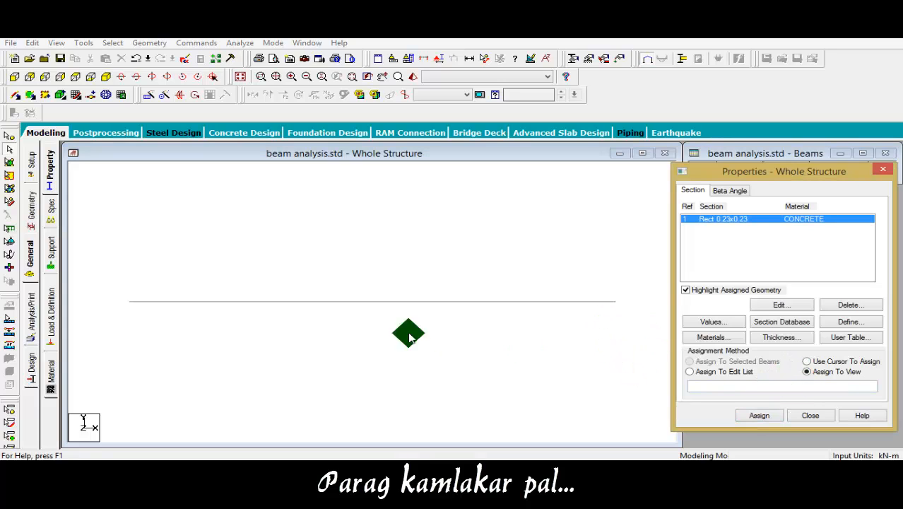
{"action": "mouse_move", "coordinate": [434, 297]}
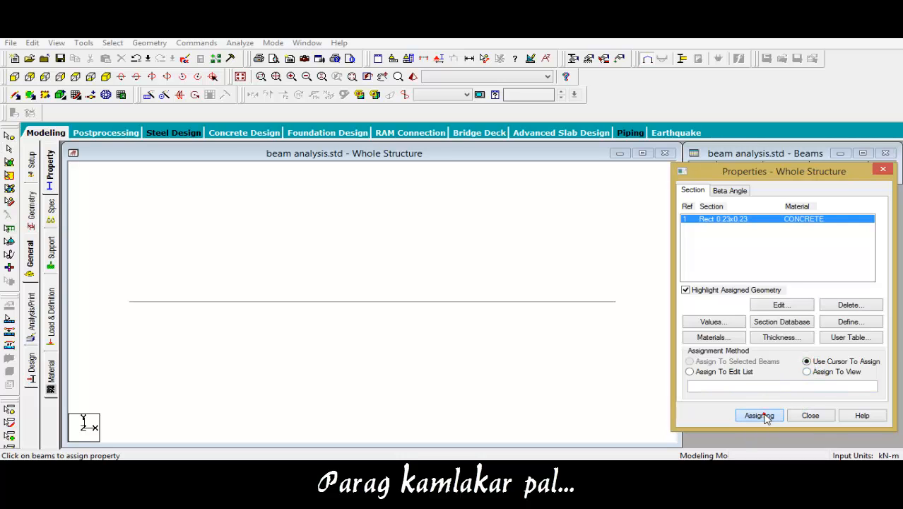
{"action": "left_click", "coordinate": [758, 416]}
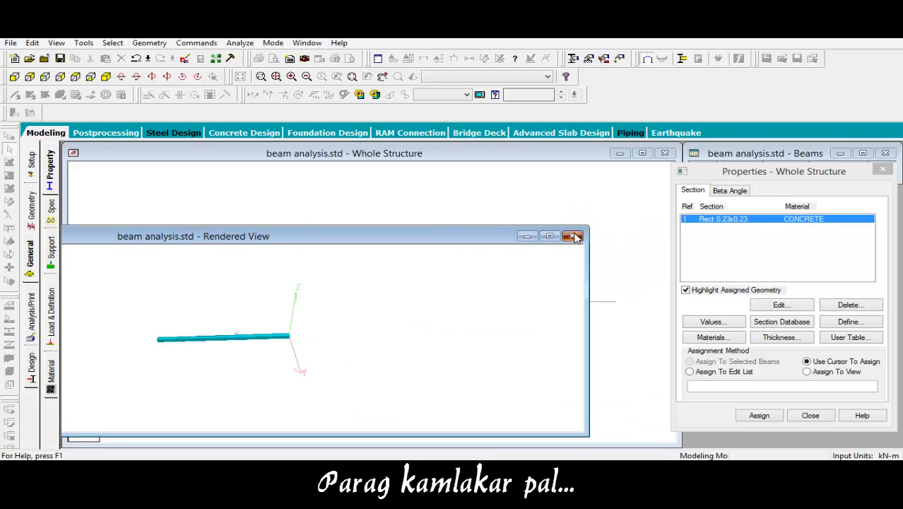
{"action": "left_click", "coordinate": [573, 236]}
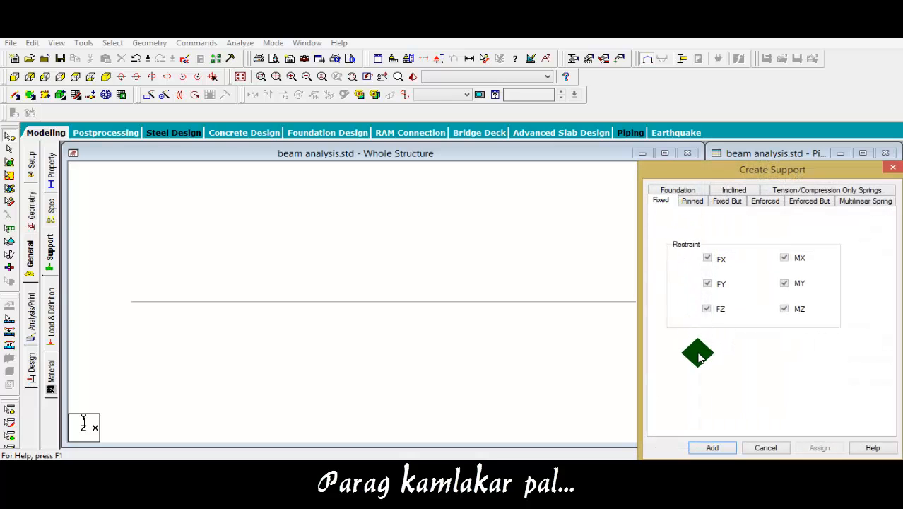
{"action": "mouse_move", "coordinate": [723, 398]}
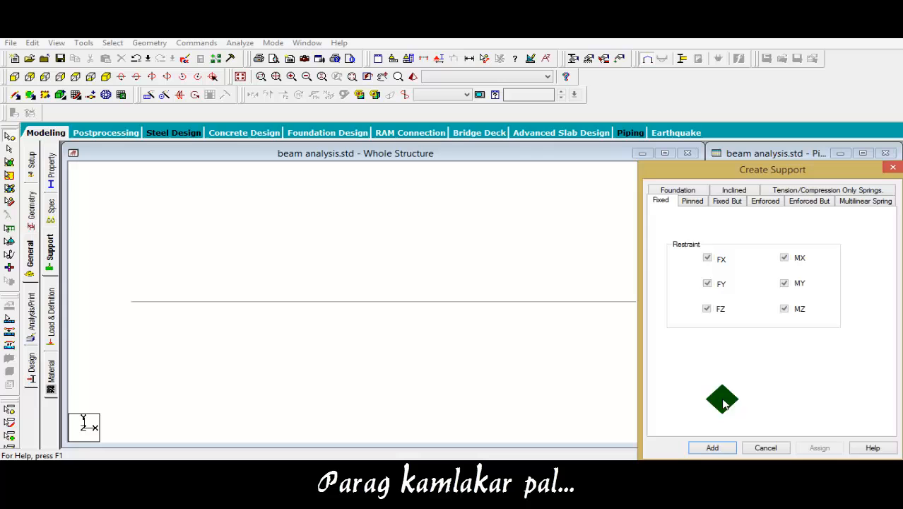
Add the fixed support S2 and assign it to all five nodes, 1 to 5.
{"action": "left_click", "coordinate": [713, 446]}
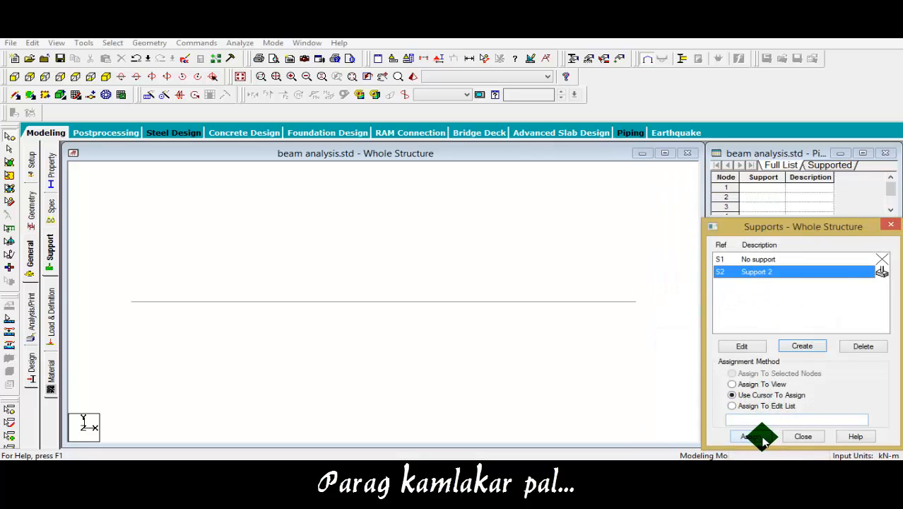
{"action": "left_click", "coordinate": [750, 436]}
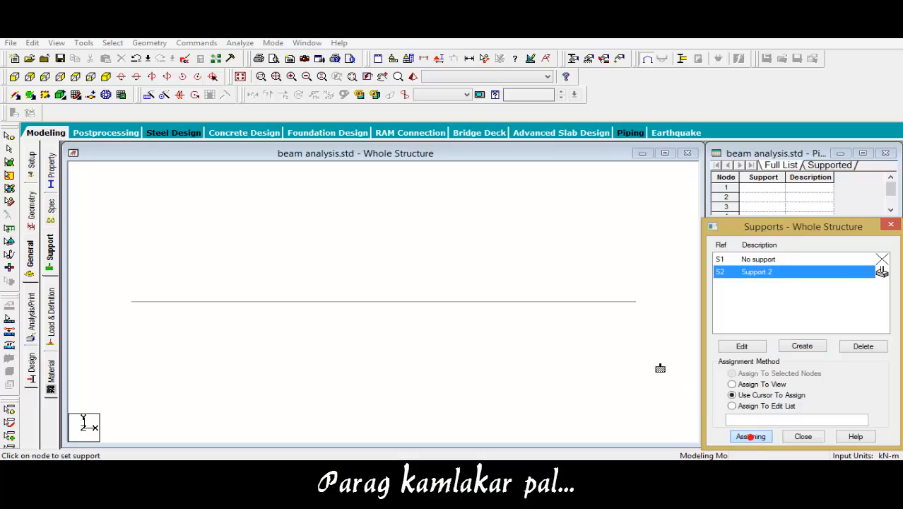
{"action": "left_click", "coordinate": [495, 306]}
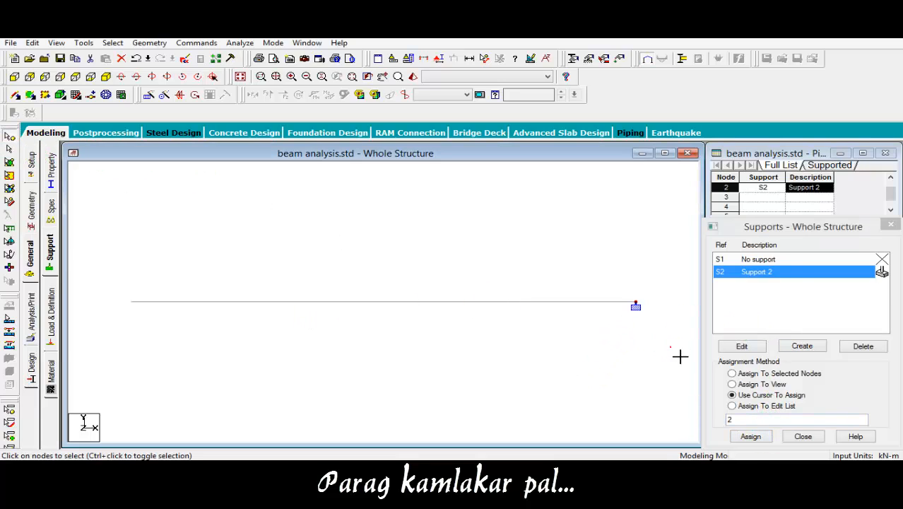
{"action": "left_click", "coordinate": [732, 374]}
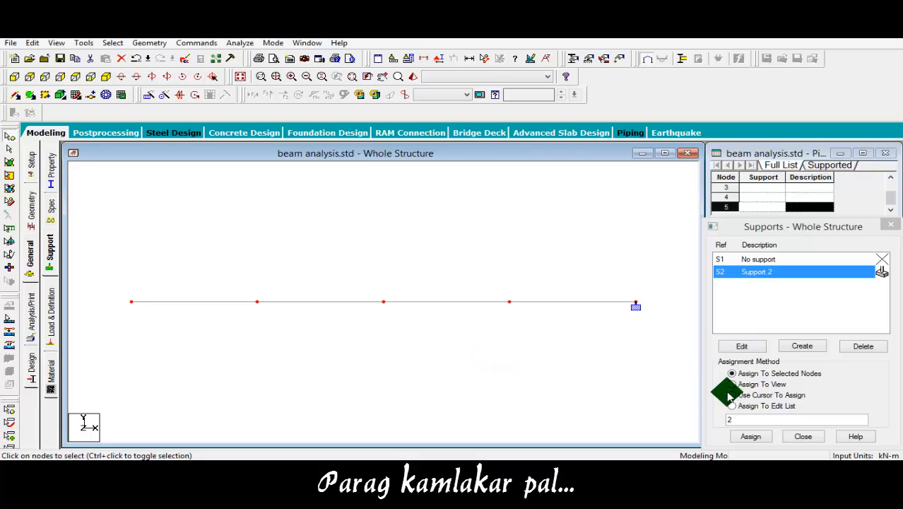
{"action": "left_click", "coordinate": [751, 435]}
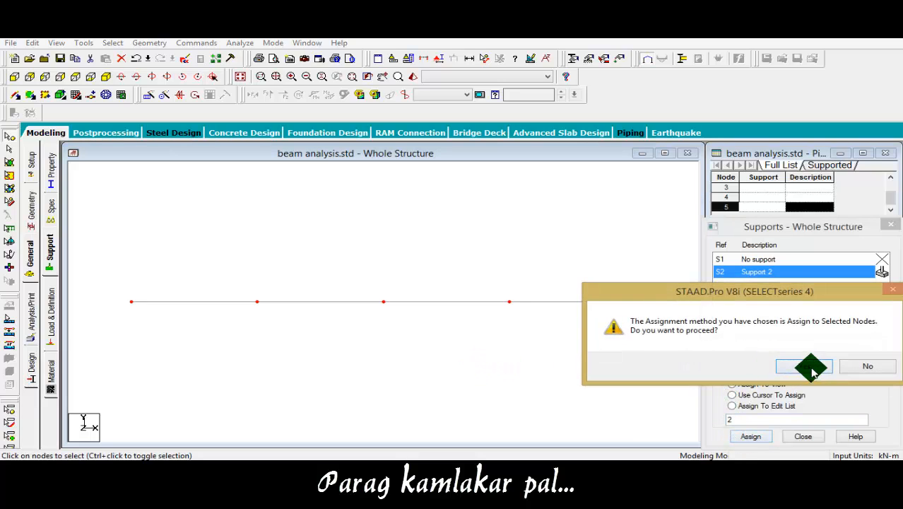
{"action": "left_click", "coordinate": [804, 367]}
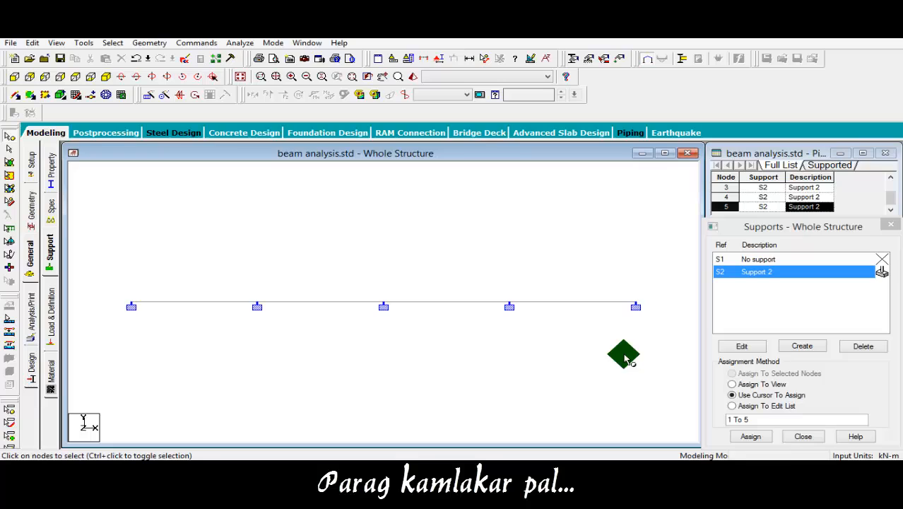
{"action": "mouse_move", "coordinate": [582, 389]}
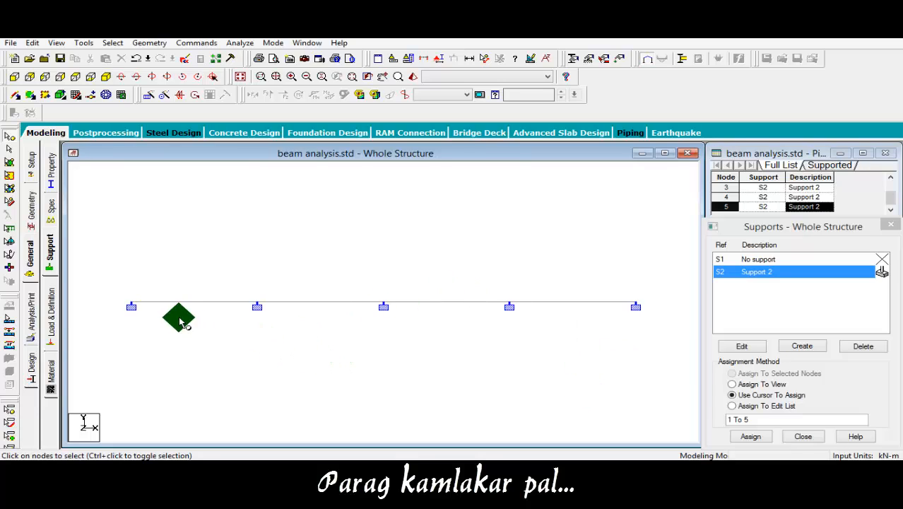
{"action": "left_click", "coordinate": [30, 308]}
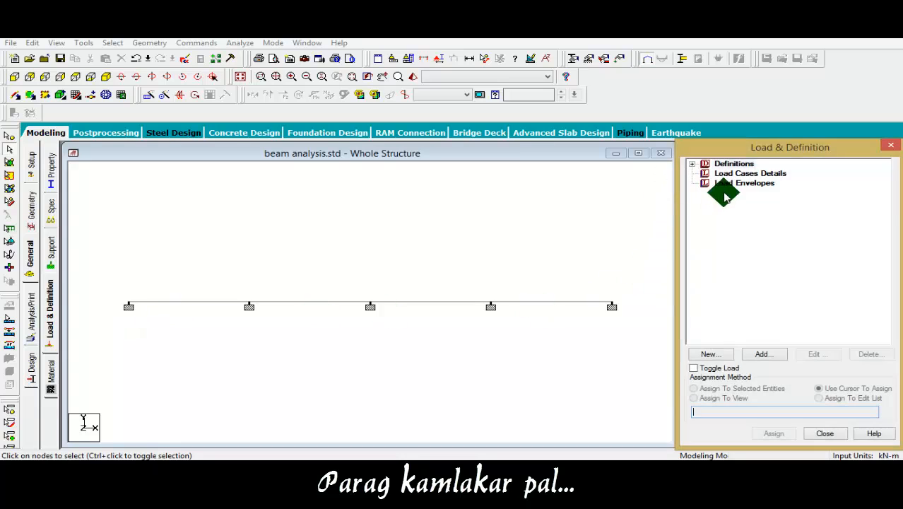
Create load case 1 of type Dead titled 'dead'.
{"action": "left_click", "coordinate": [763, 354]}
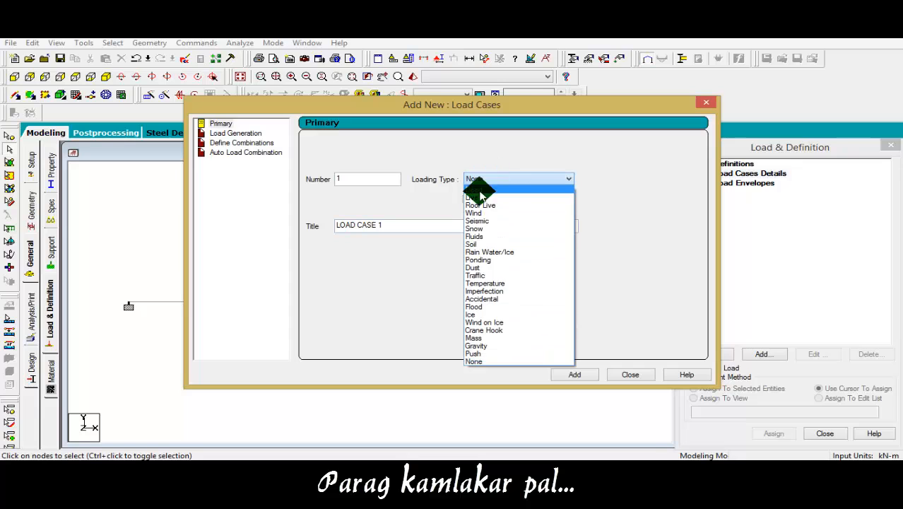
{"action": "left_click", "coordinate": [478, 196]}
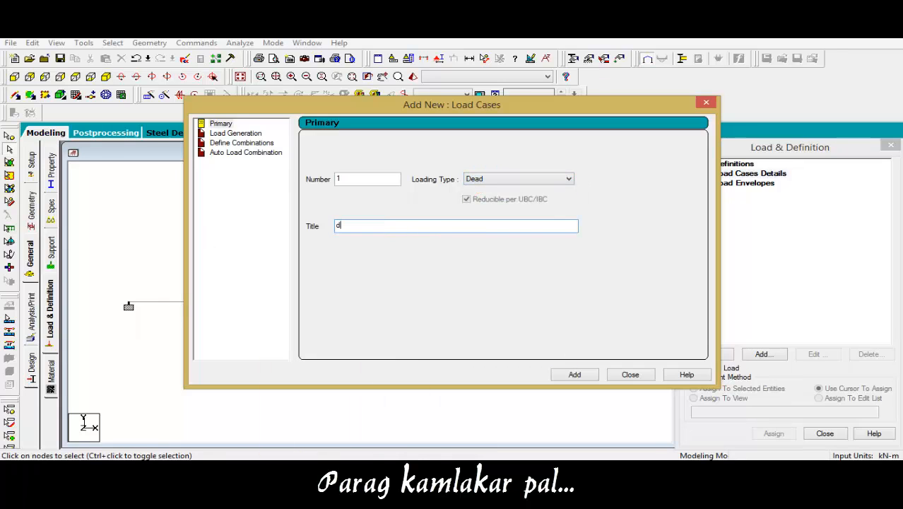
{"action": "type", "text": "ead"}
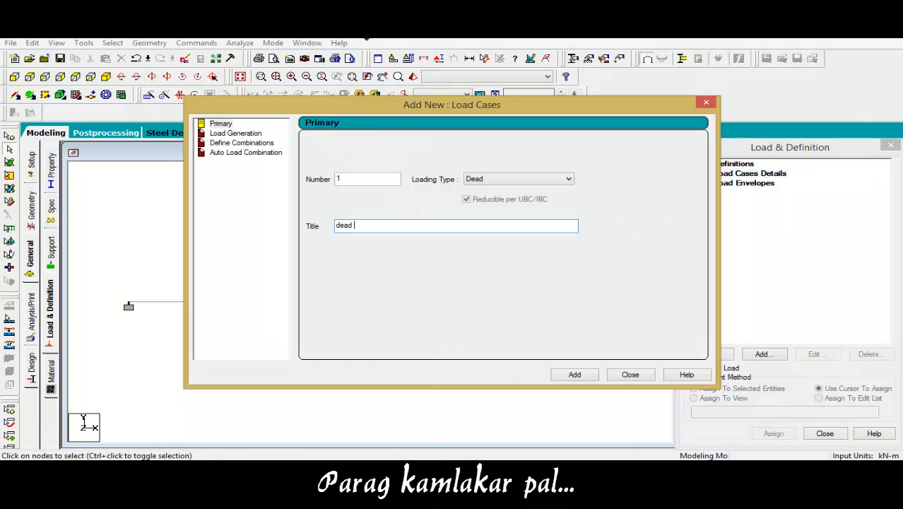
{"action": "left_click", "coordinate": [574, 373]}
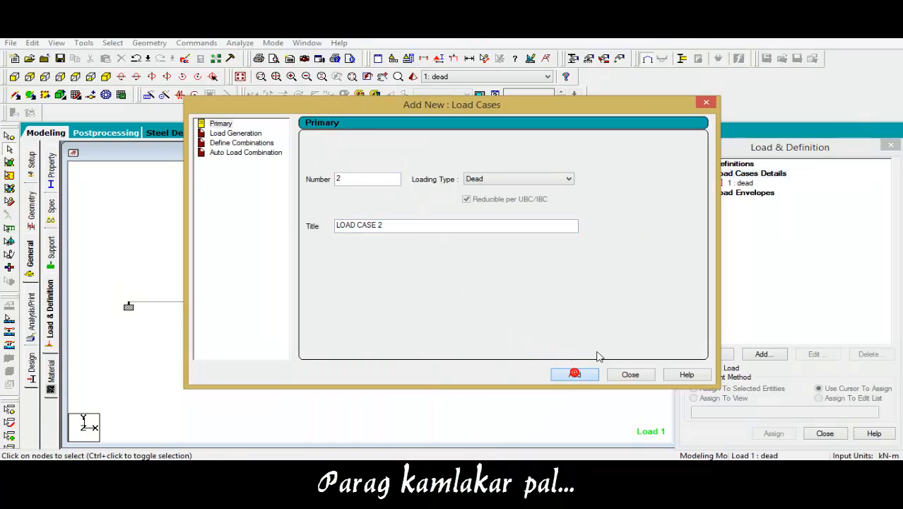
{"action": "left_click", "coordinate": [631, 374]}
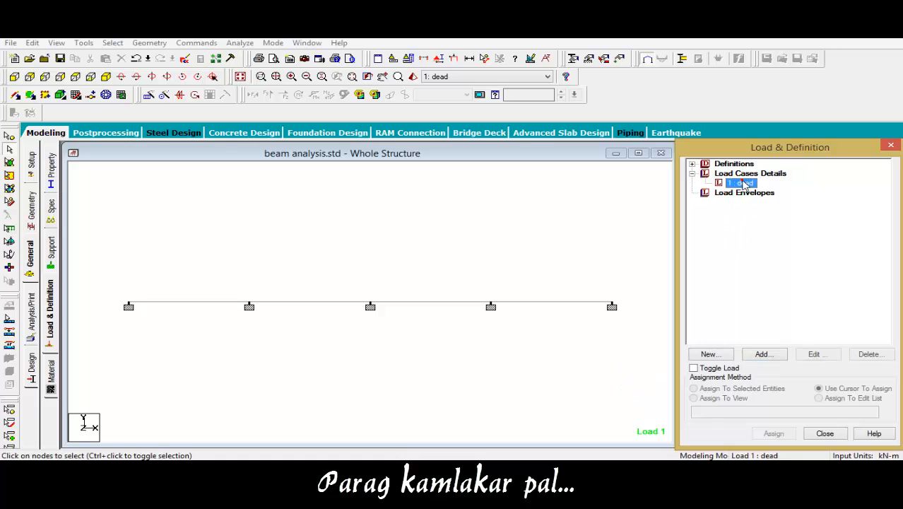
Add uniform force member loads of -10 and -6 kN/m in GY to the dead case.
{"action": "left_click", "coordinate": [762, 354]}
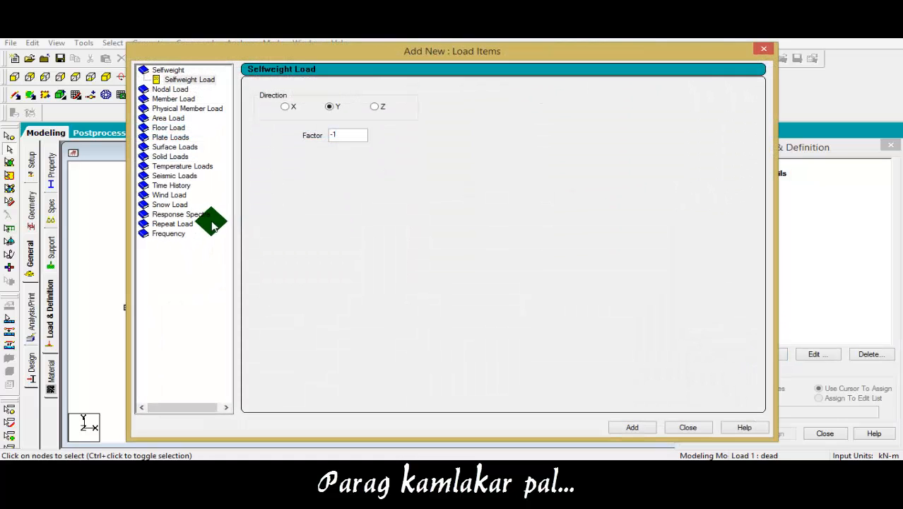
{"action": "left_click", "coordinate": [174, 89]}
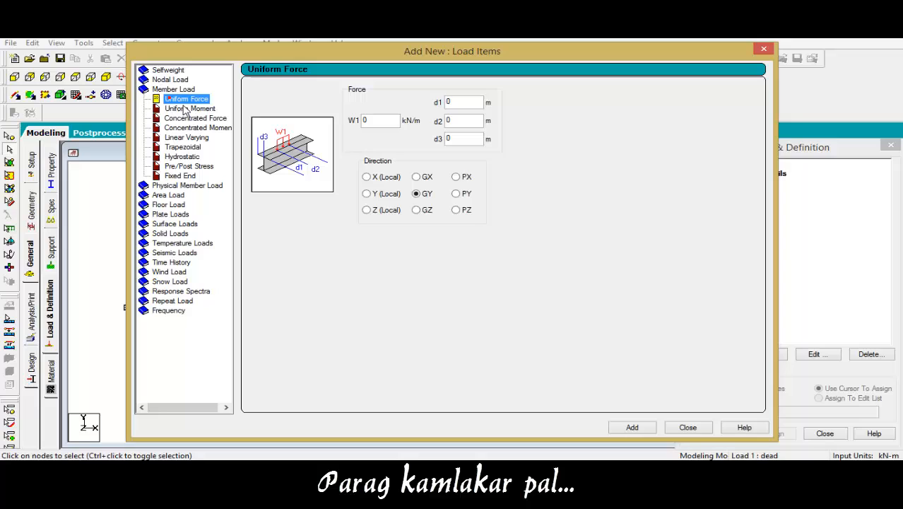
{"action": "left_click", "coordinate": [379, 120]}
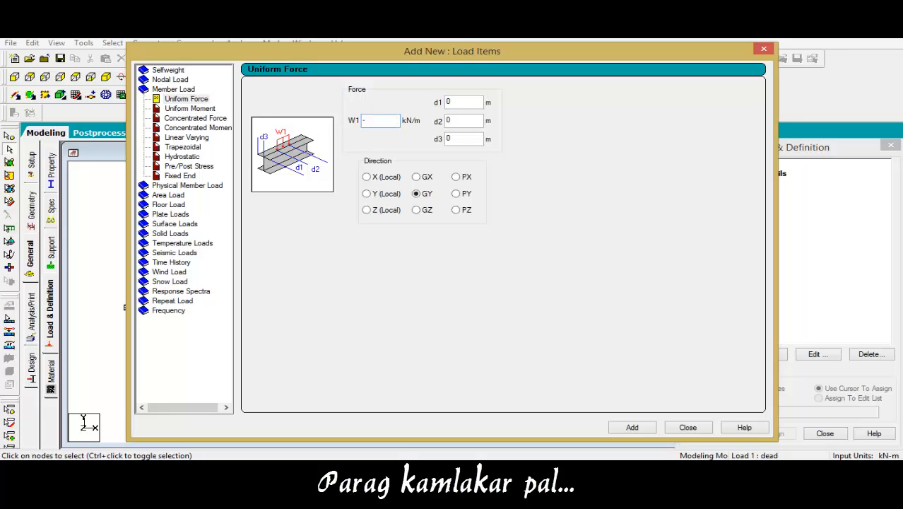
{"action": "type", "text": "-10"}
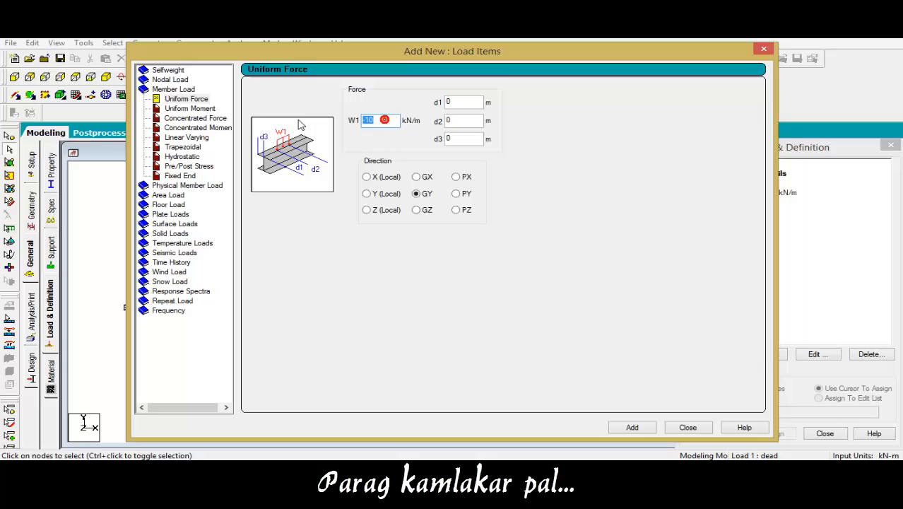
{"action": "type", "text": "-6"}
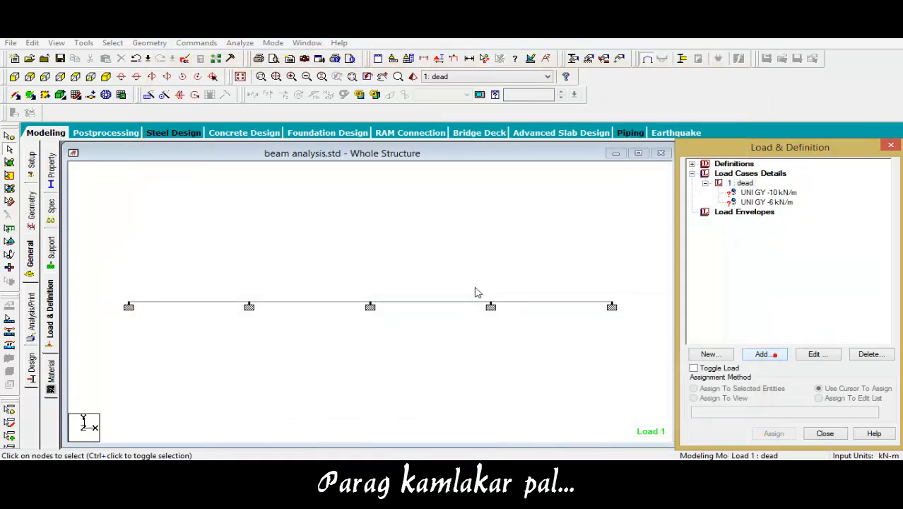
Add a linear varying member load with the triangular W3 option at -6 kN/m.
{"action": "left_click", "coordinate": [762, 353]}
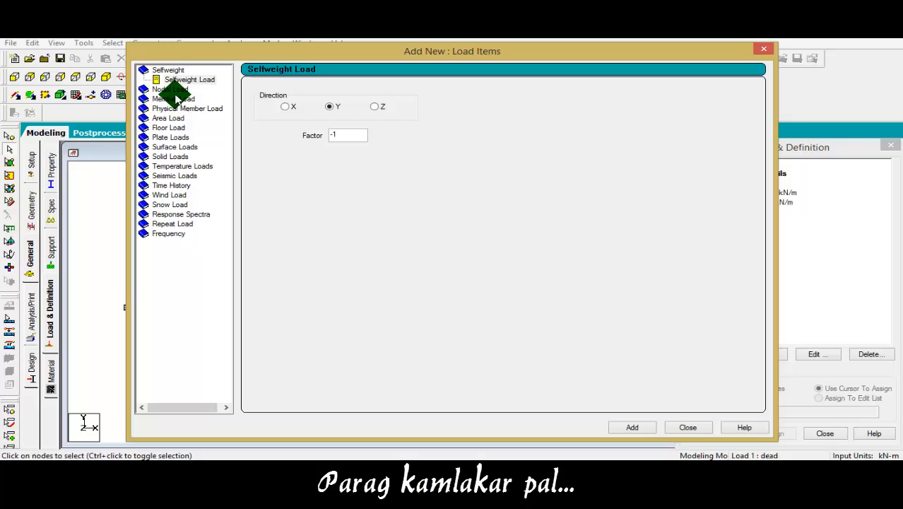
{"action": "left_click", "coordinate": [187, 137]}
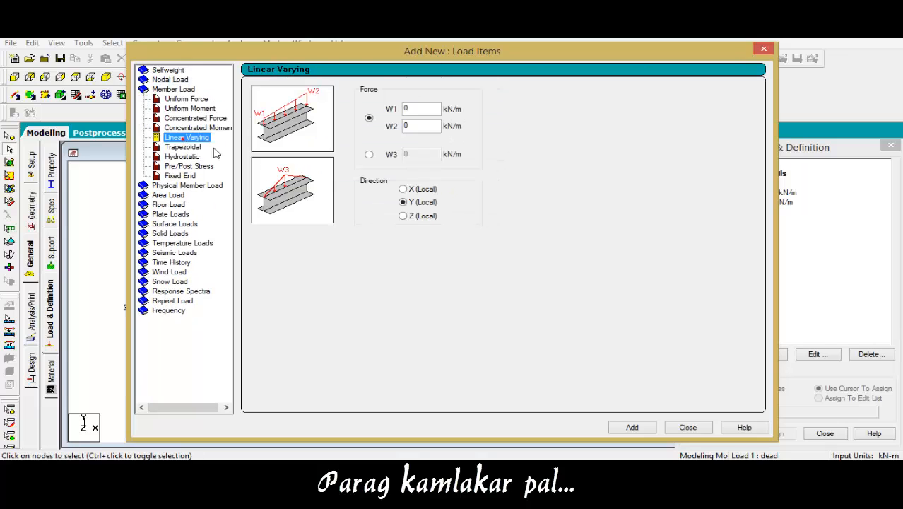
{"action": "left_click", "coordinate": [369, 154]}
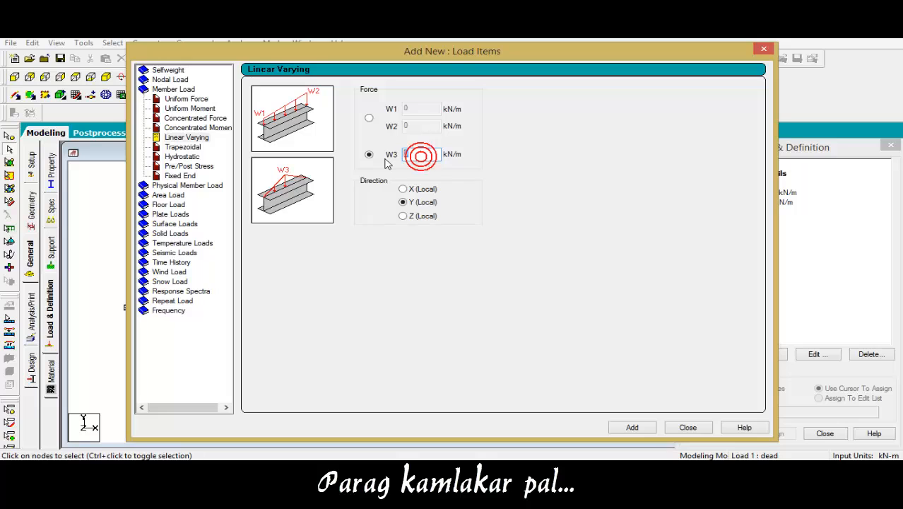
{"action": "type", "text": "-6"}
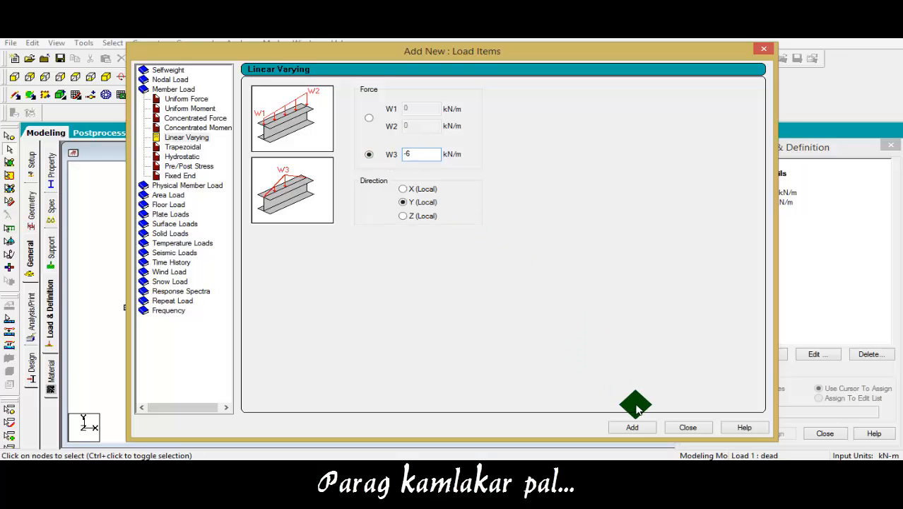
{"action": "left_click", "coordinate": [632, 427]}
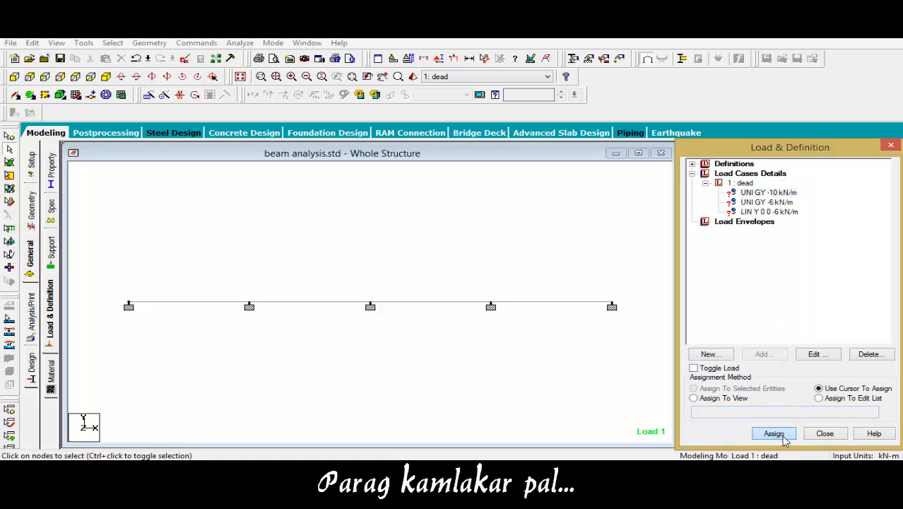
Assign the -6 kN/m load to span two, the triangular load to span three, and -10 kN/m to span one.
{"action": "left_click", "coordinate": [773, 433]}
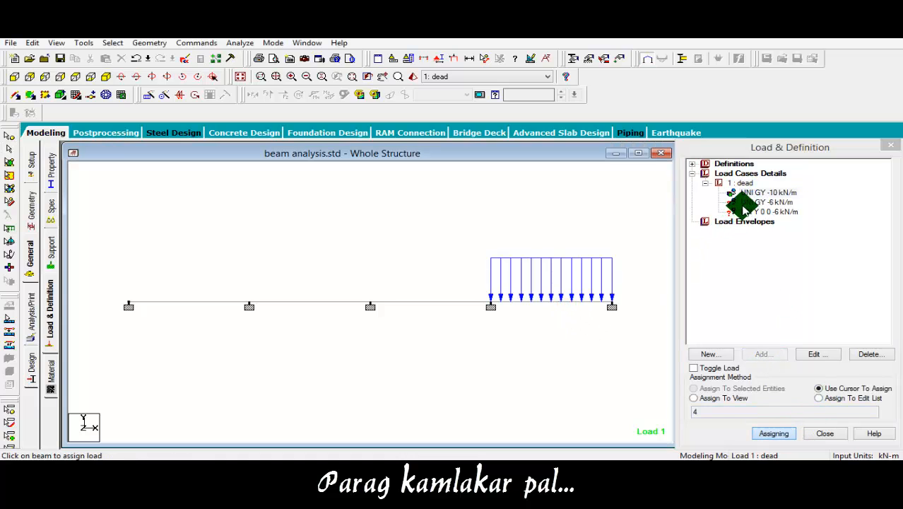
{"action": "left_click", "coordinate": [766, 202]}
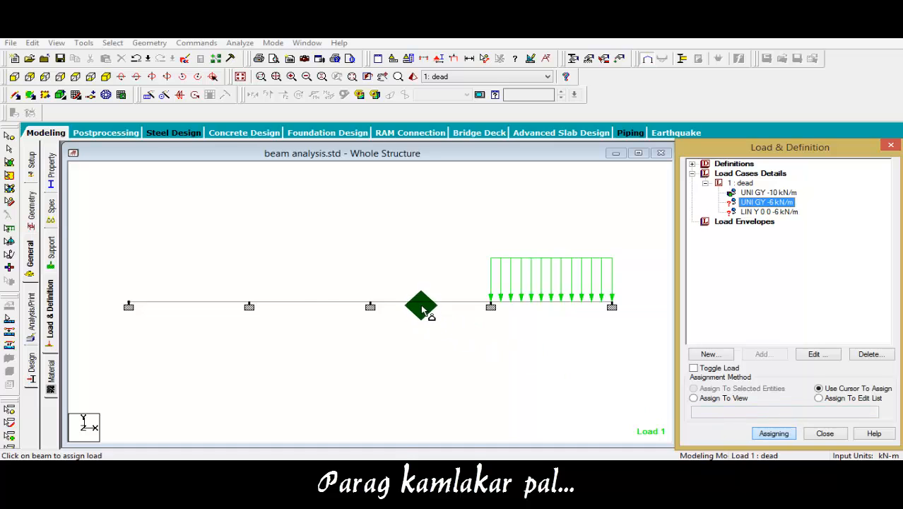
{"action": "left_click", "coordinate": [766, 212]}
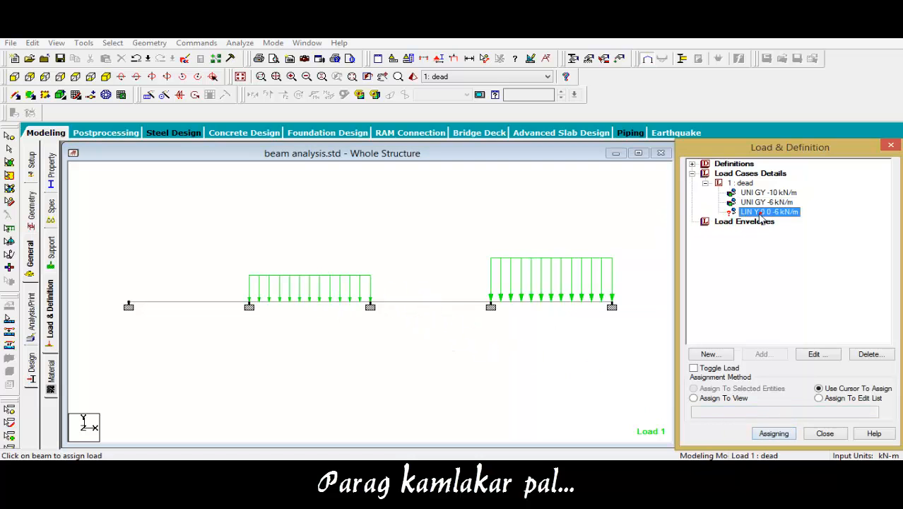
{"action": "left_click", "coordinate": [431, 297]}
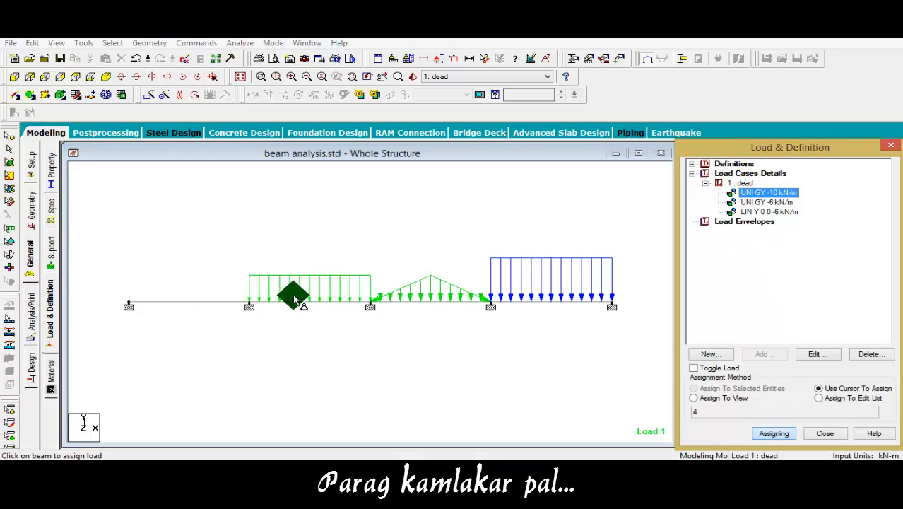
{"action": "left_click", "coordinate": [189, 286]}
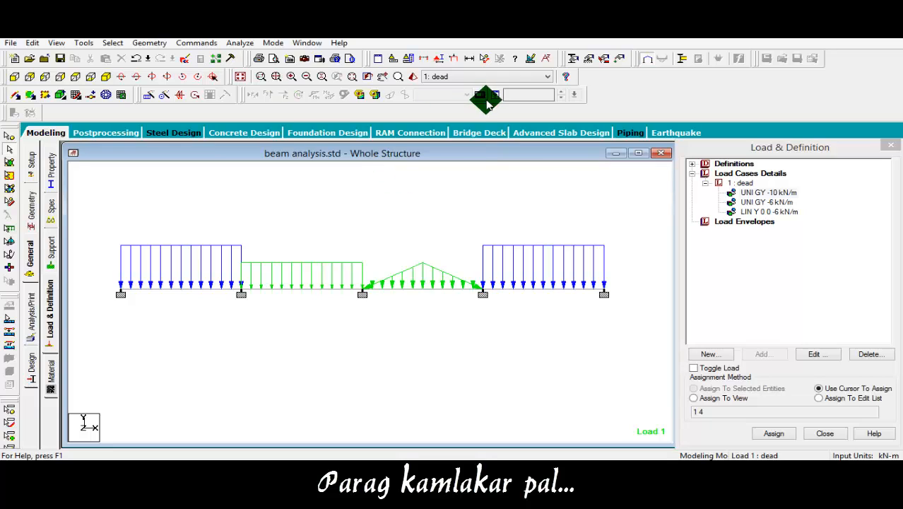
{"action": "mouse_move", "coordinate": [469, 58]}
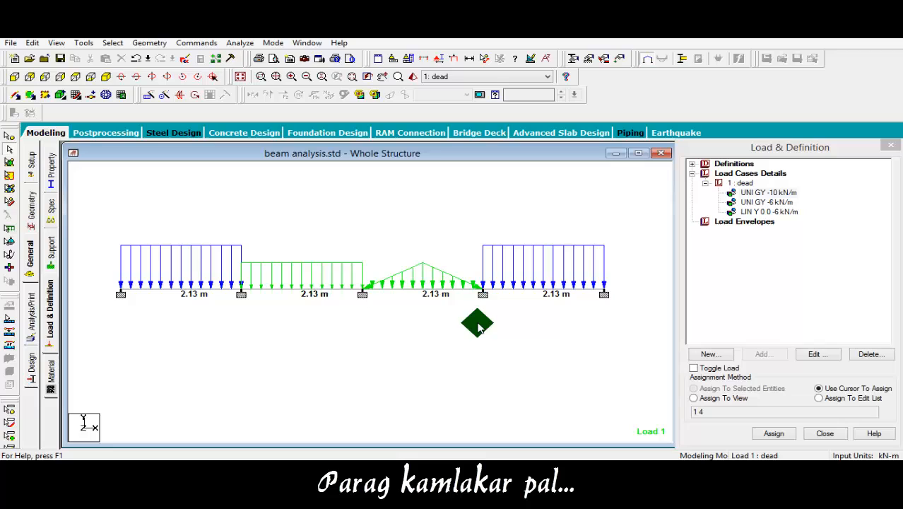
{"action": "mouse_move", "coordinate": [348, 332]}
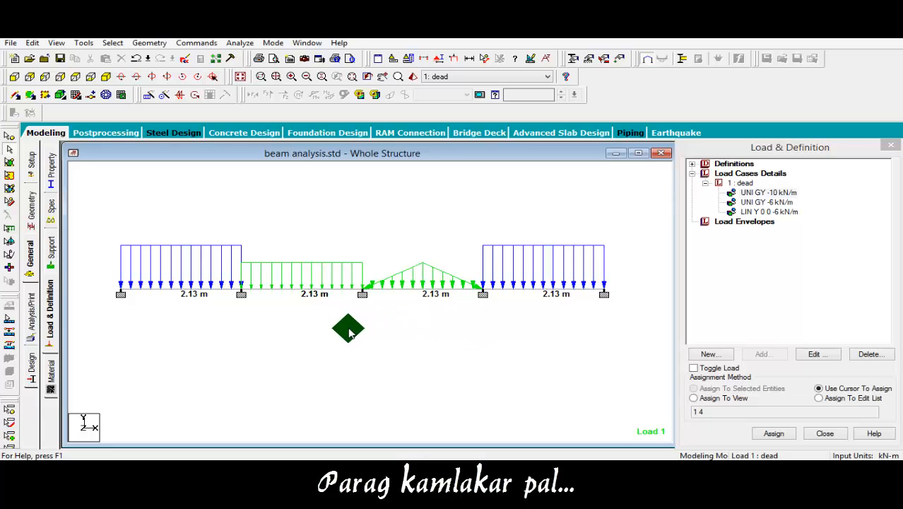
{"action": "mouse_move", "coordinate": [79, 257]}
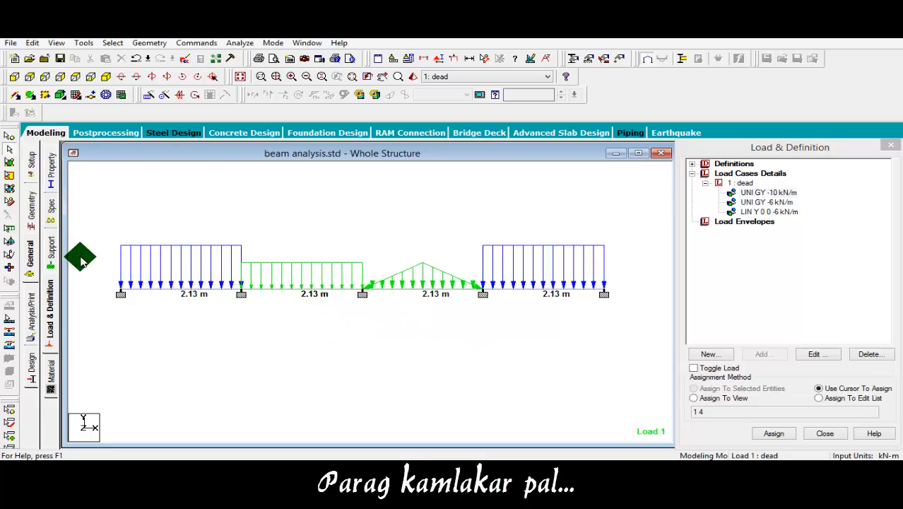
{"action": "mouse_move", "coordinate": [396, 292]}
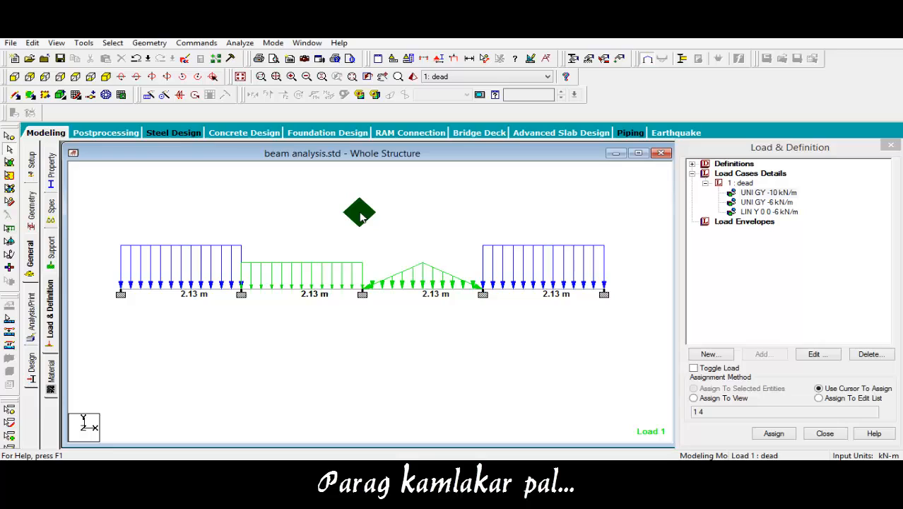
{"action": "mouse_move", "coordinate": [316, 200]}
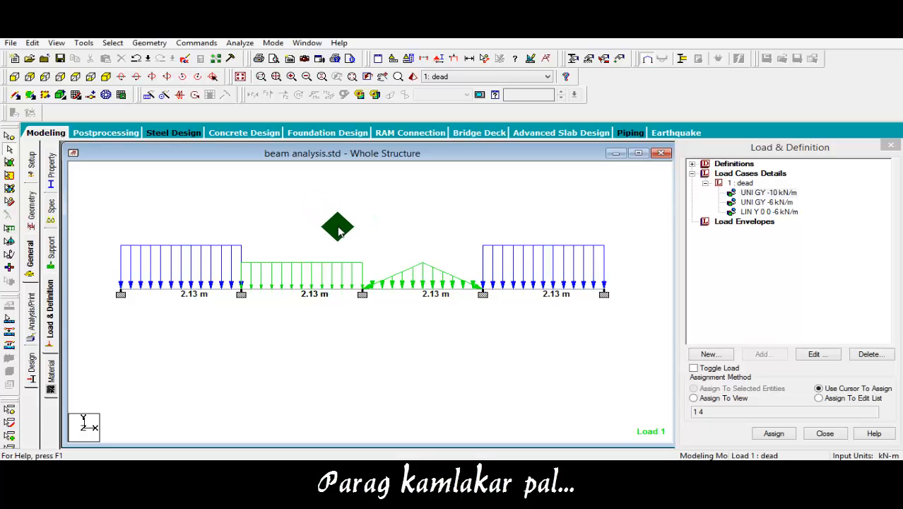
{"action": "mouse_move", "coordinate": [345, 230]}
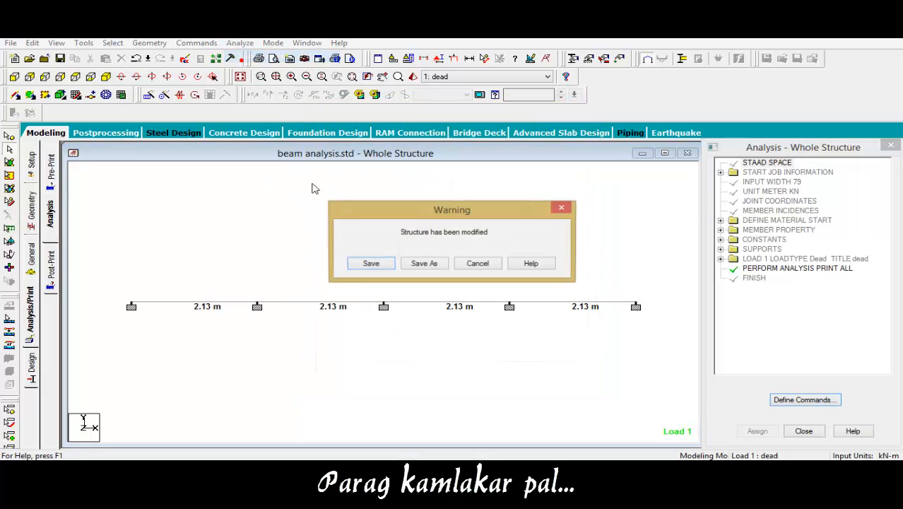
Save the model when warned and finish the analysis run, staying in modeling mode.
{"action": "left_click", "coordinate": [370, 263]}
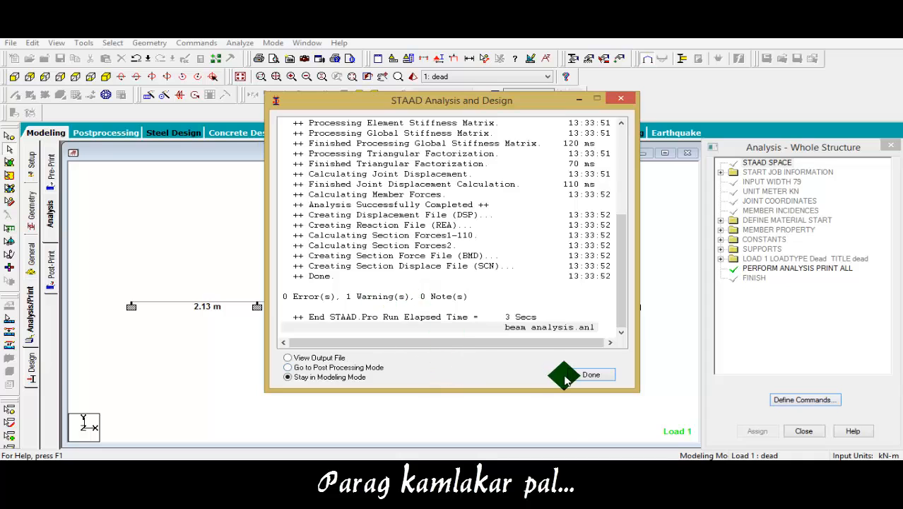
{"action": "left_click", "coordinate": [591, 375]}
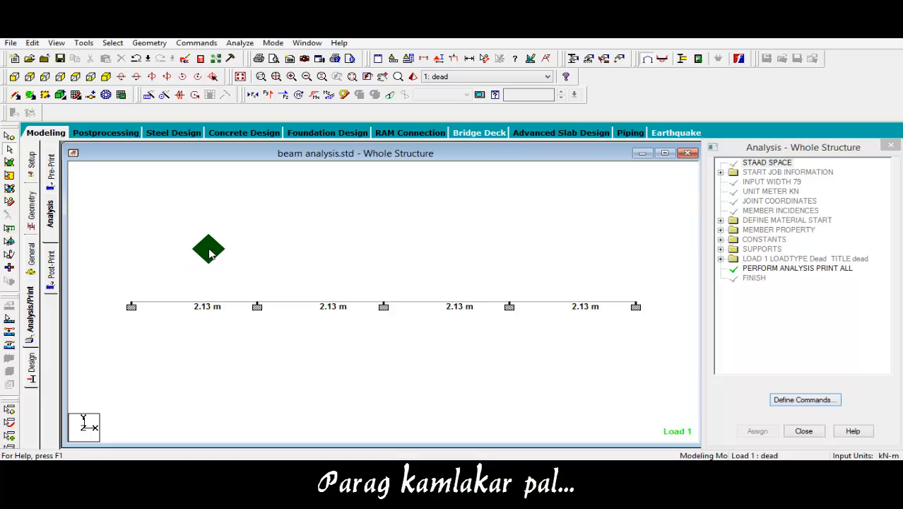
Enter Postprocessing and accept the dead load case in Results Setup.
{"action": "left_click", "coordinate": [105, 133]}
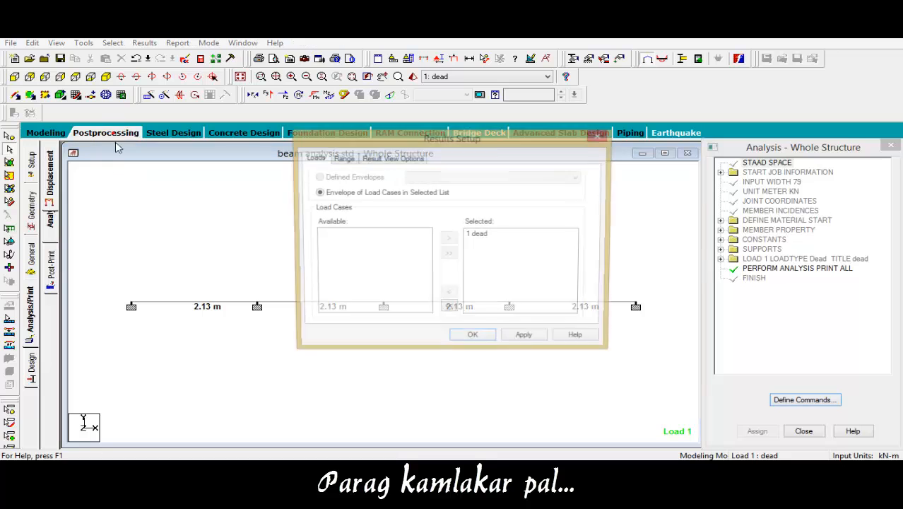
{"action": "left_click", "coordinate": [472, 333]}
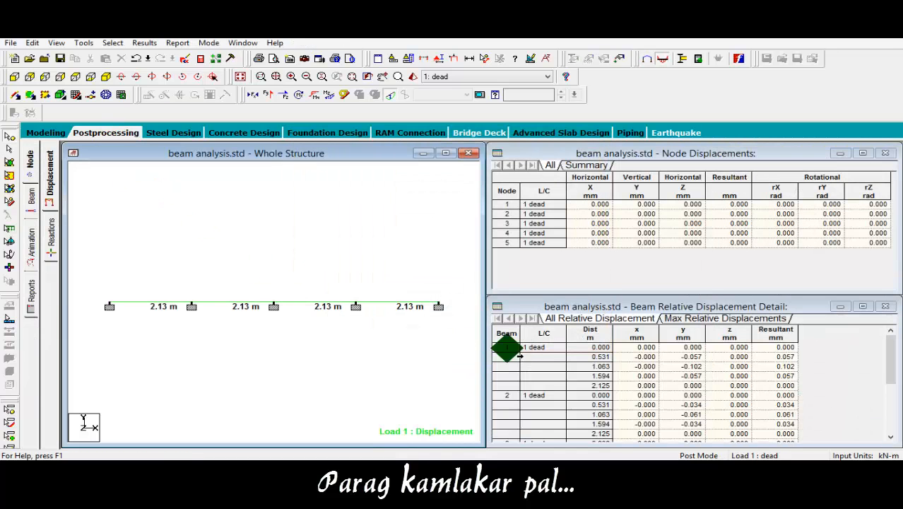
Annotate the beam with combined bending and axial stress values, dismissing the axial diagram warning.
{"action": "left_click", "coordinate": [144, 43]}
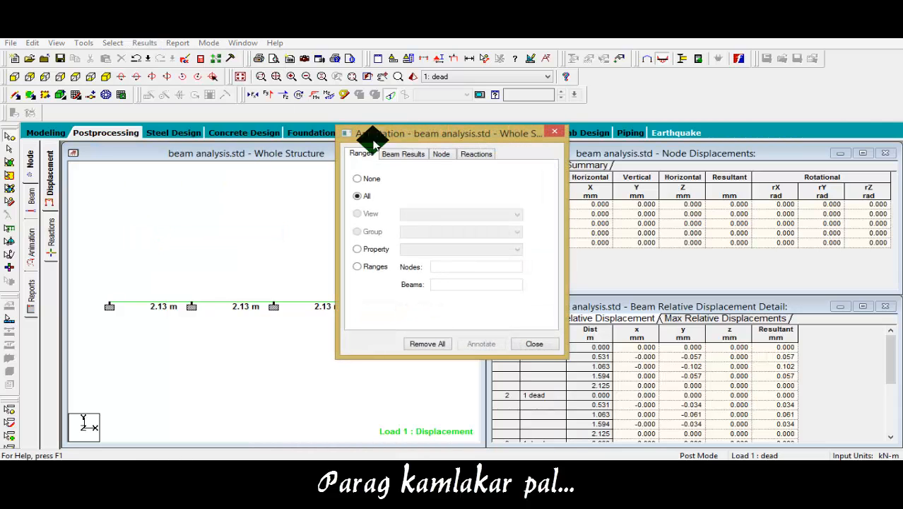
{"action": "left_click", "coordinate": [403, 152]}
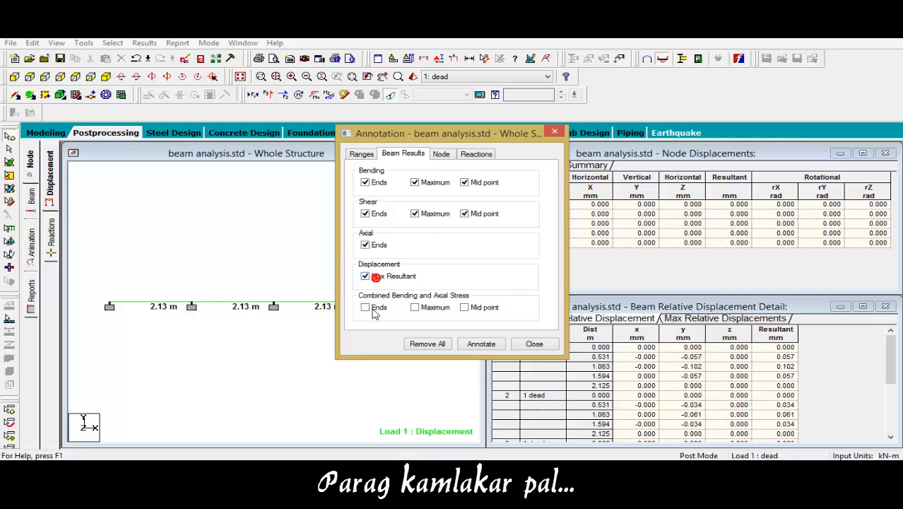
{"action": "left_click", "coordinate": [481, 343]}
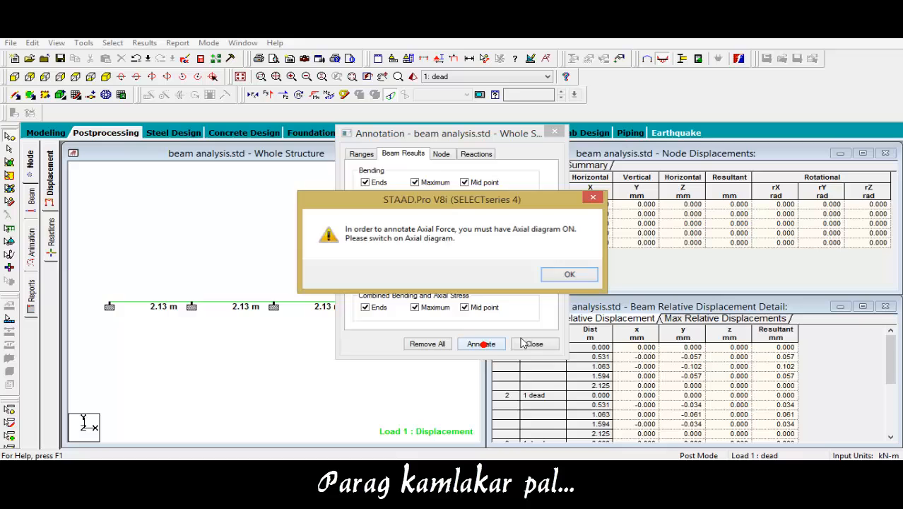
{"action": "left_click", "coordinate": [569, 274]}
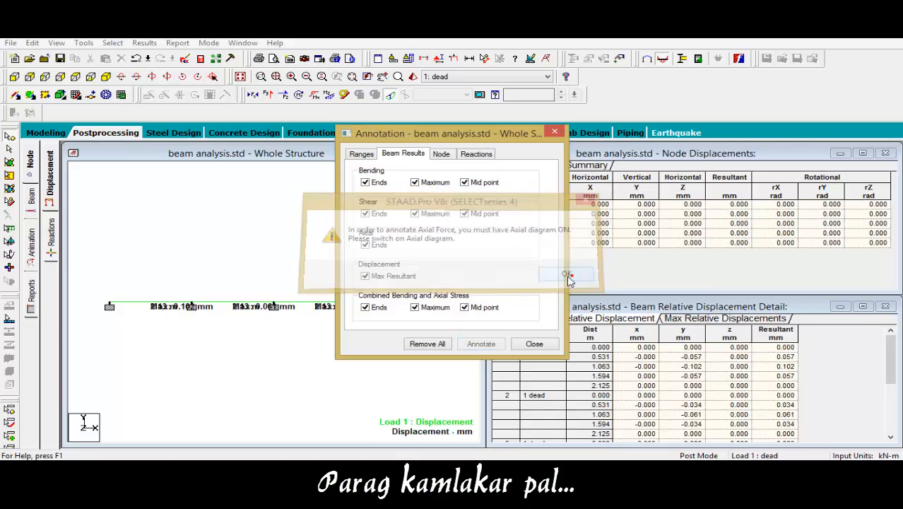
{"action": "left_click", "coordinate": [568, 274]}
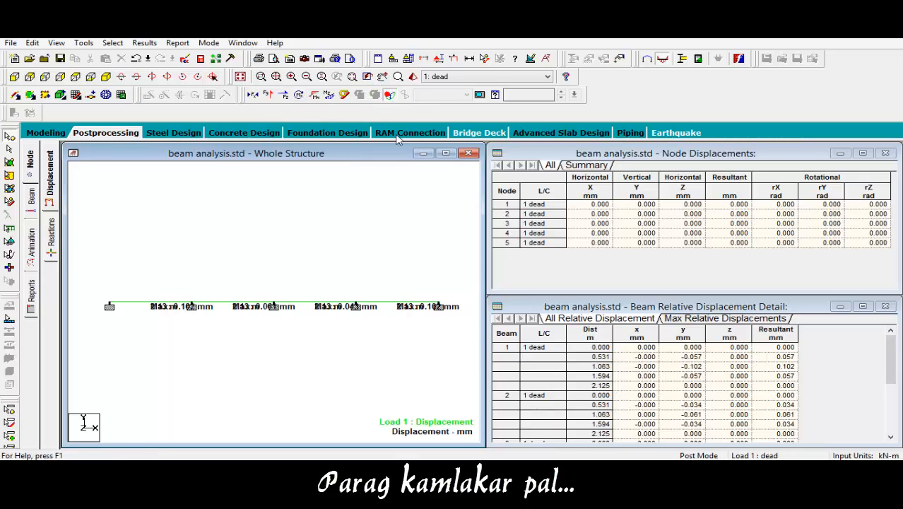
Display the deflected shape with span maxima of 0.102, 0.061 and 0.043 mm.
{"action": "left_click", "coordinate": [324, 305]}
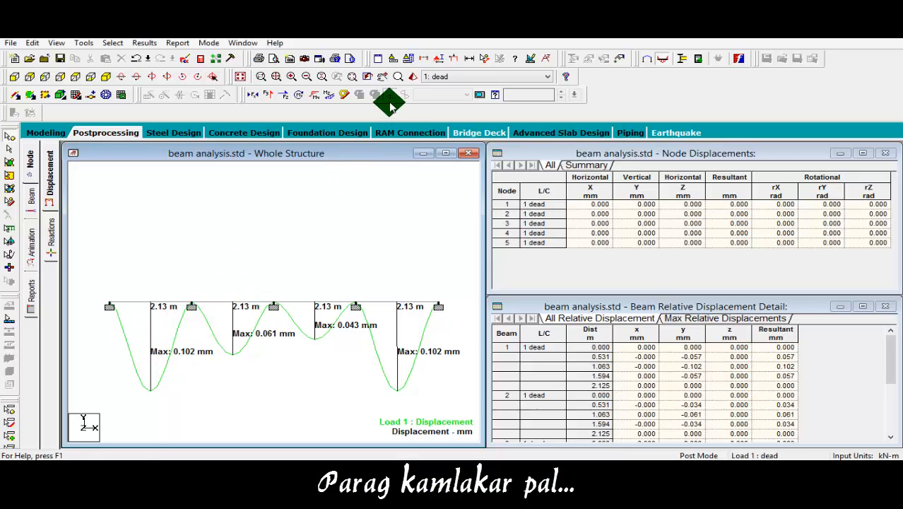
Replace the displacement diagram with the bending moment diagram, then hide it.
{"action": "left_click", "coordinate": [334, 94]}
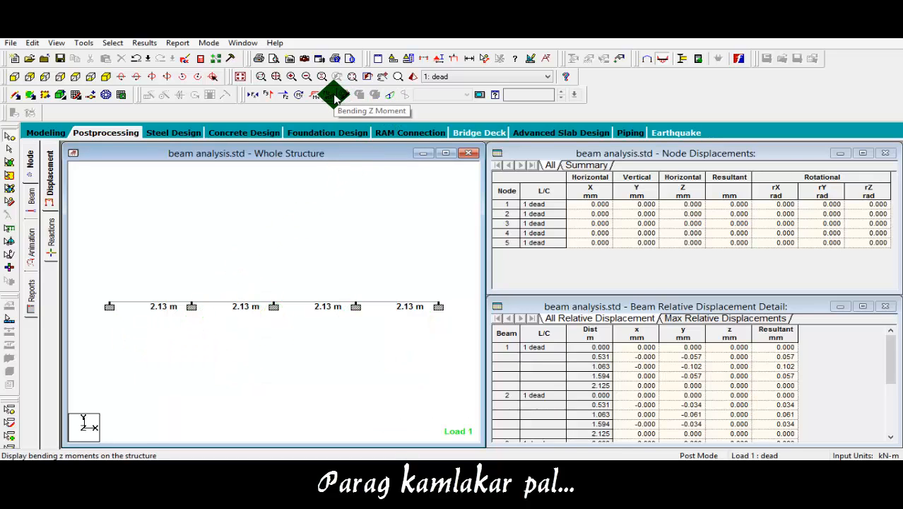
{"action": "left_click", "coordinate": [334, 93]}
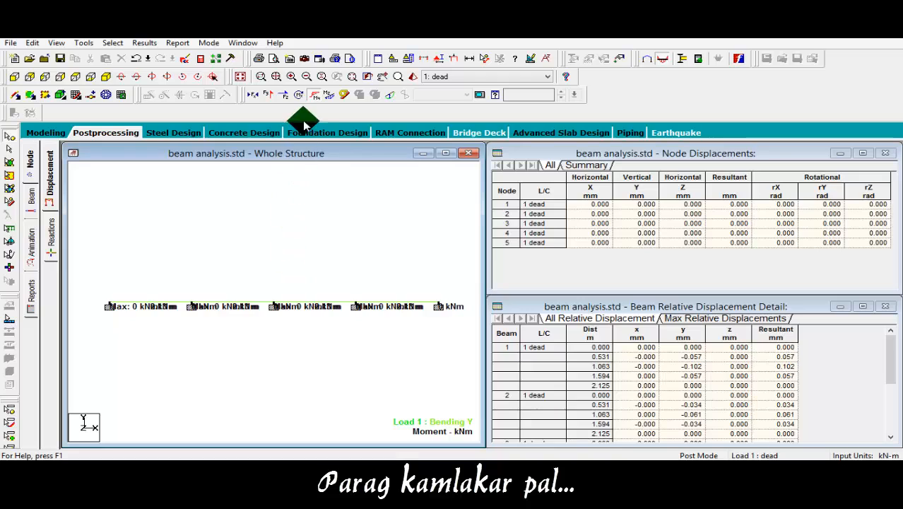
{"action": "left_click", "coordinate": [282, 93]}
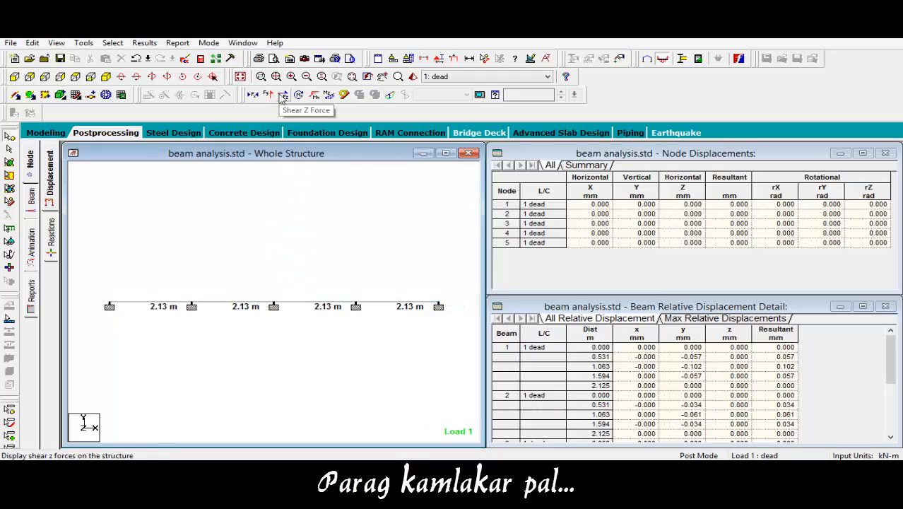
View the Shear Z and Shear Y diagrams, then clear them to leave the plain beam.
{"action": "left_click", "coordinate": [282, 95]}
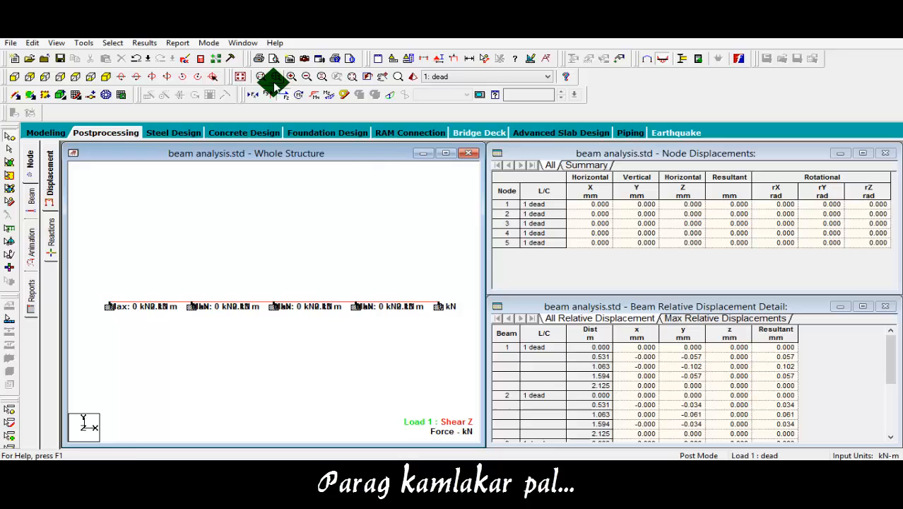
{"action": "left_click", "coordinate": [274, 76]}
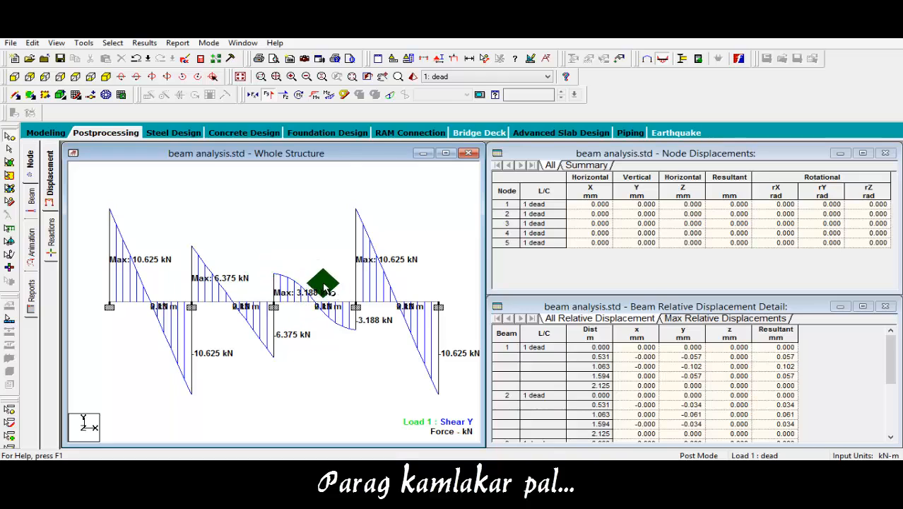
{"action": "left_click", "coordinate": [267, 93]}
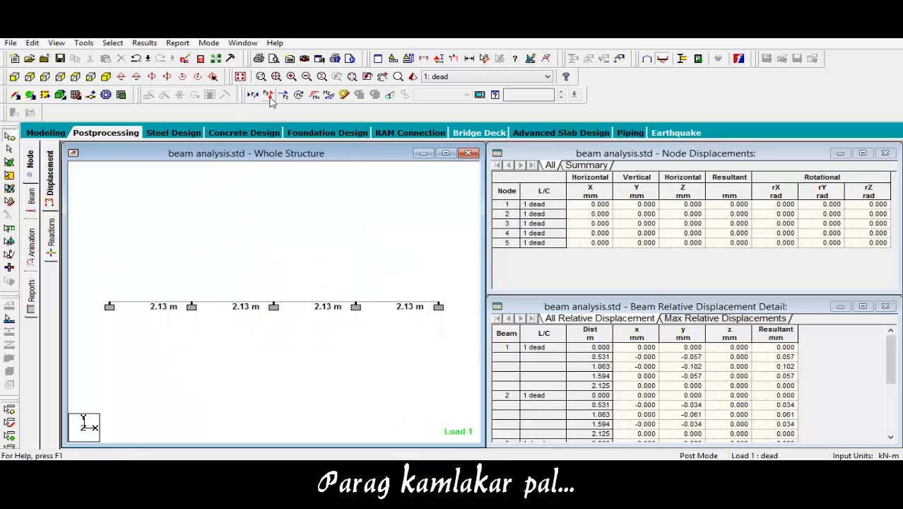
Generate the report from Report Setup with job information, nodes, beams and section properties.
{"action": "left_click", "coordinate": [267, 95]}
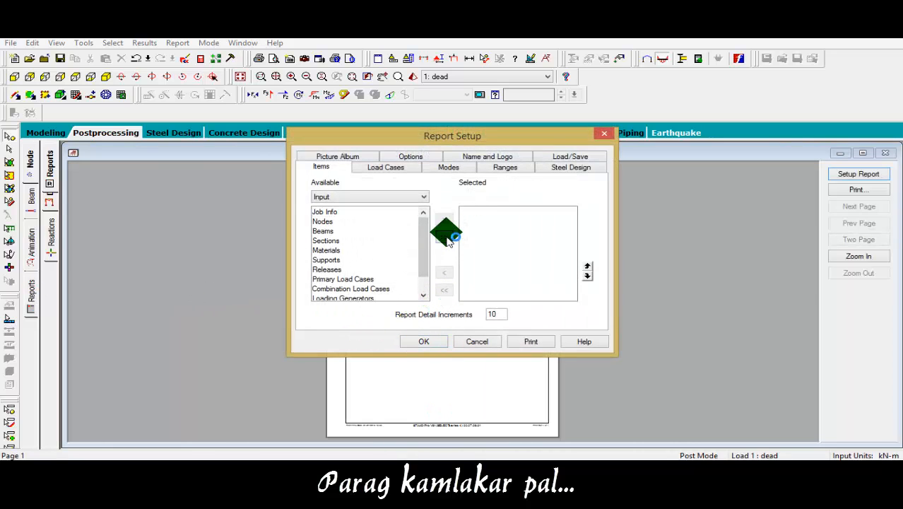
{"action": "left_click", "coordinate": [425, 341]}
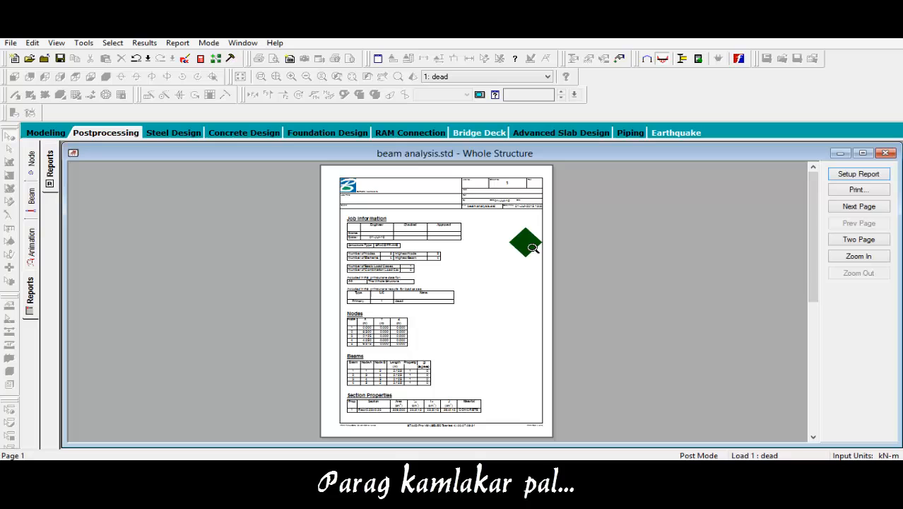
{"action": "left_click", "coordinate": [860, 207]}
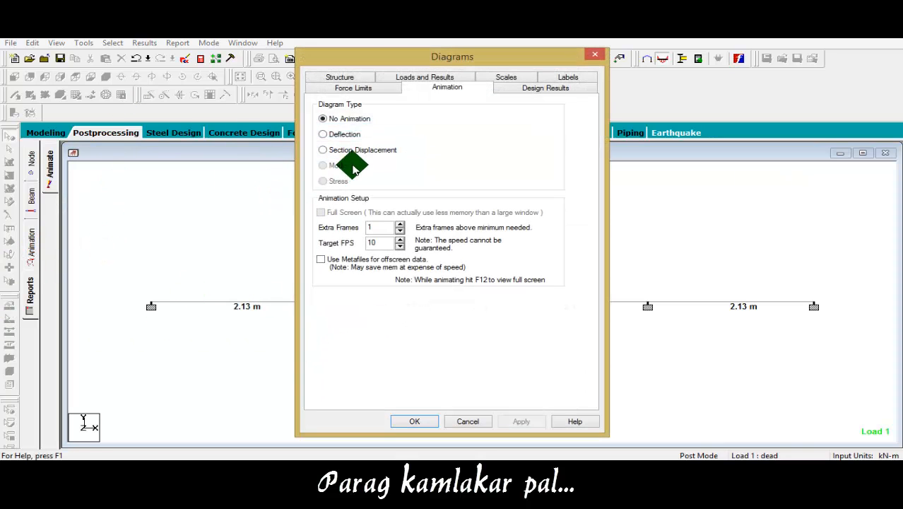
Apply a Deflection animation, then switch to Section Displacement and start it playing.
{"action": "left_click", "coordinate": [323, 134]}
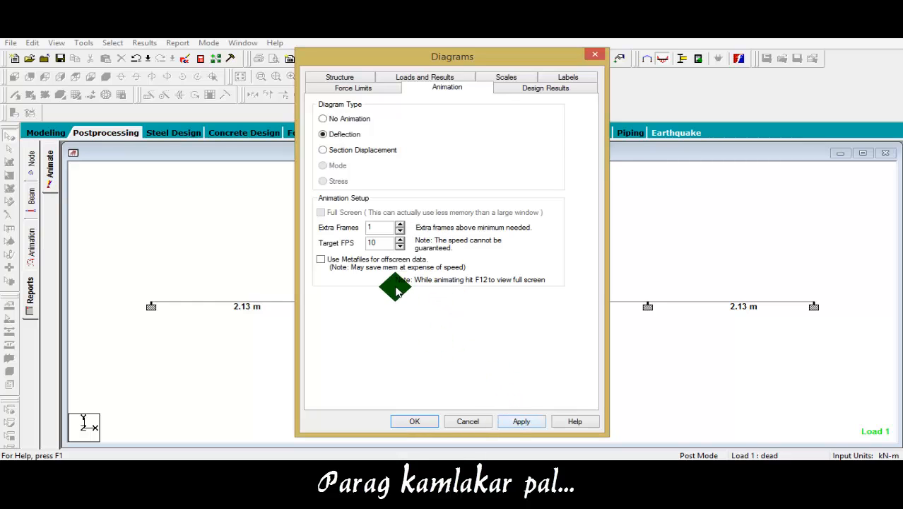
{"action": "left_click", "coordinate": [414, 422]}
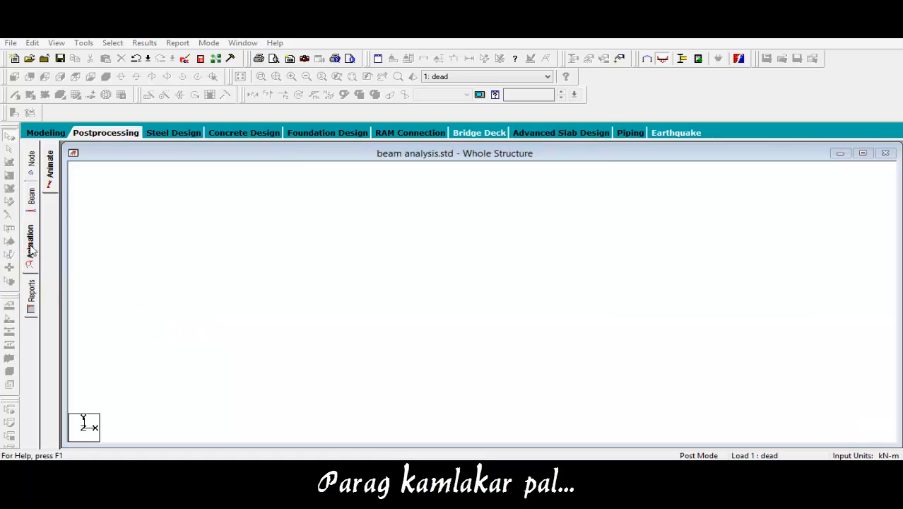
{"action": "left_click", "coordinate": [31, 244]}
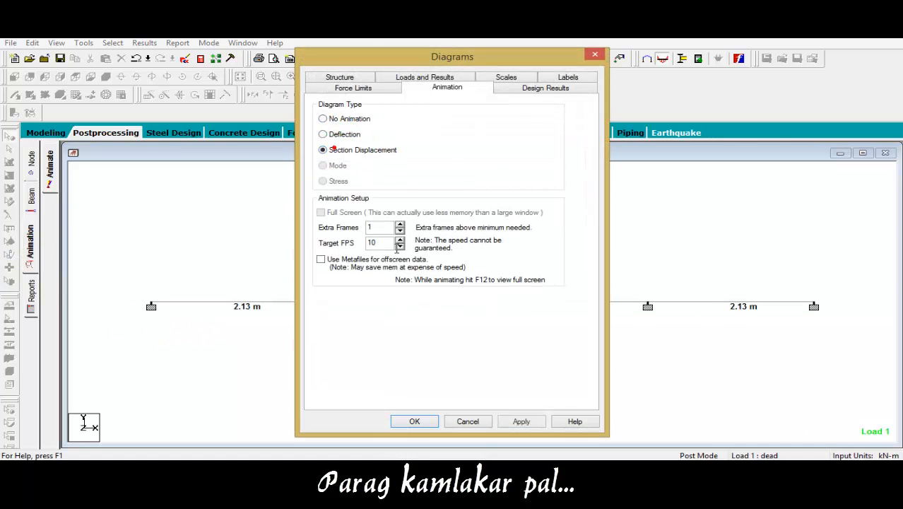
{"action": "left_click", "coordinate": [414, 422]}
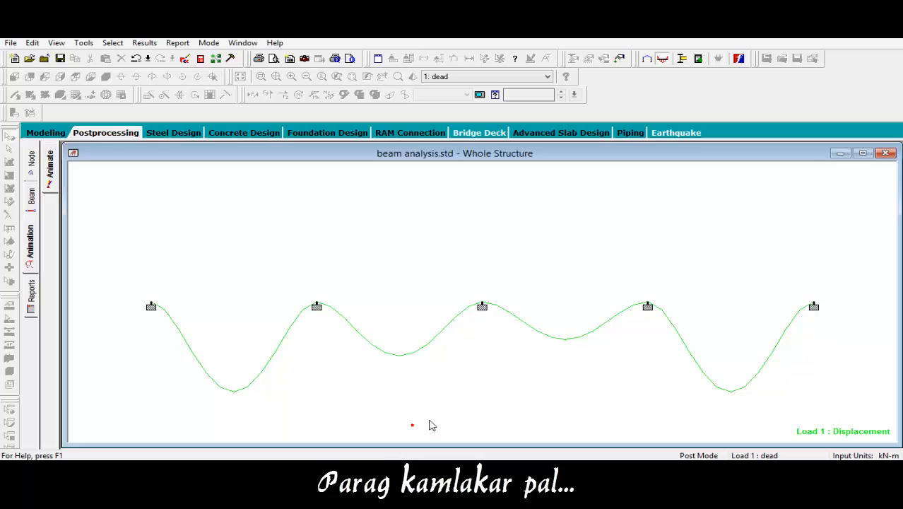